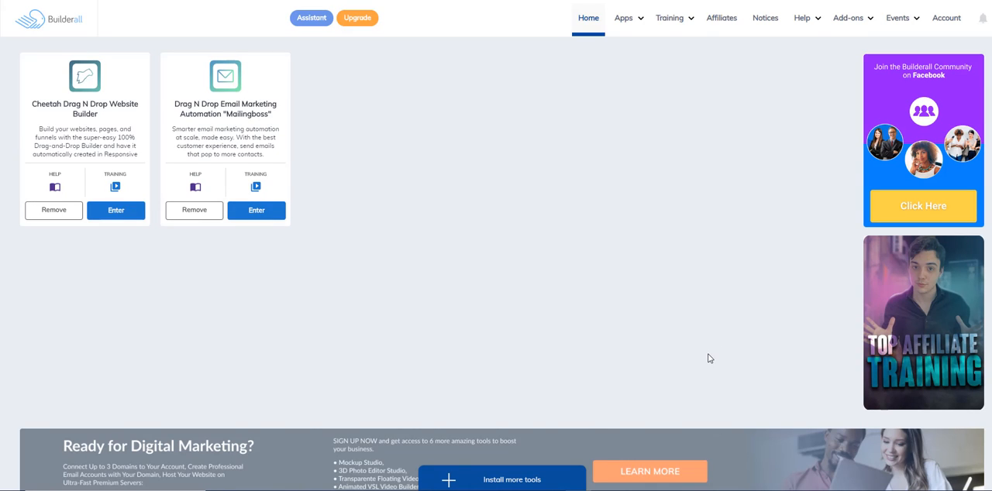
pyautogui.moveTo(639, 323)
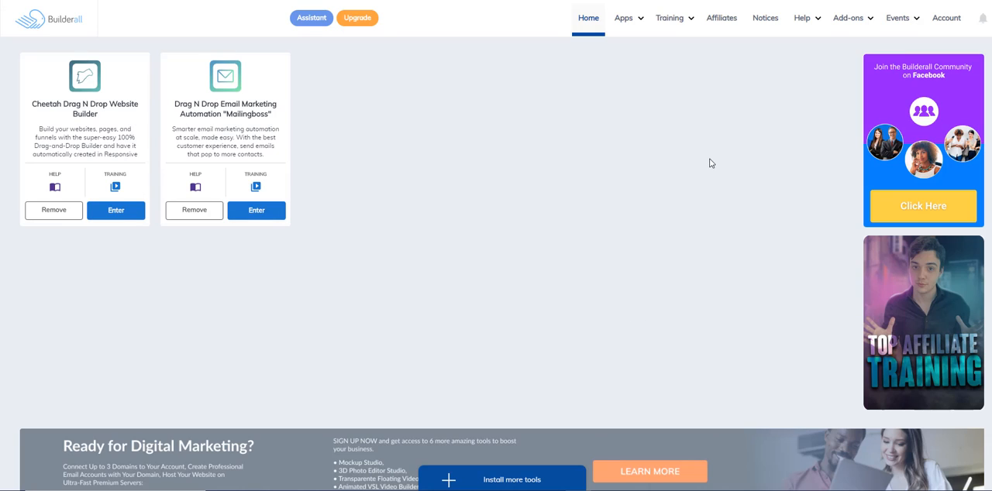
pyautogui.moveTo(285, 473)
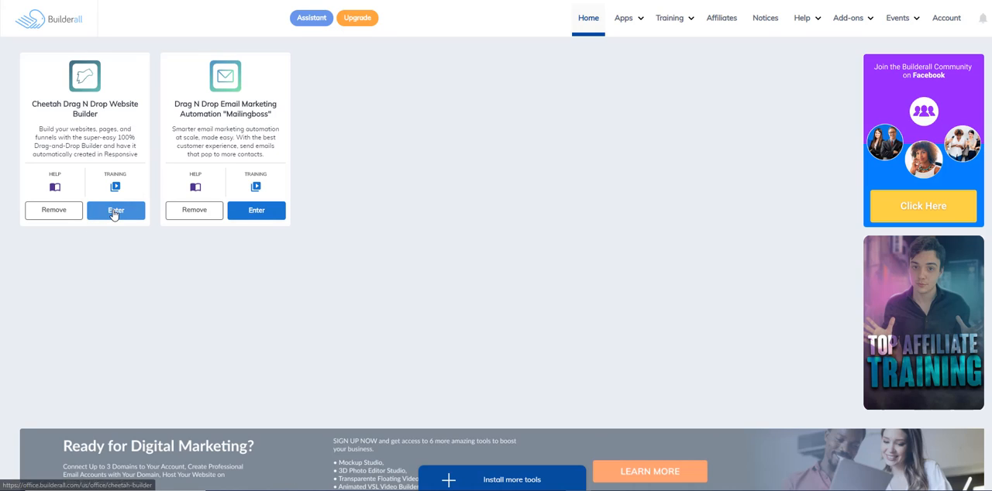
# Enter the Cheetah Website Builder to reach the sites page listing the free website
pyautogui.click(115, 210)
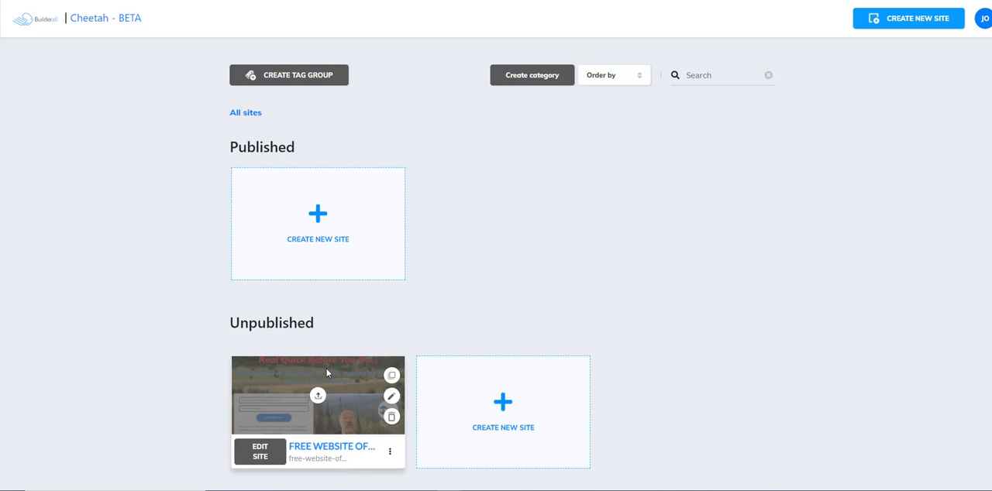
pyautogui.moveTo(186, 363)
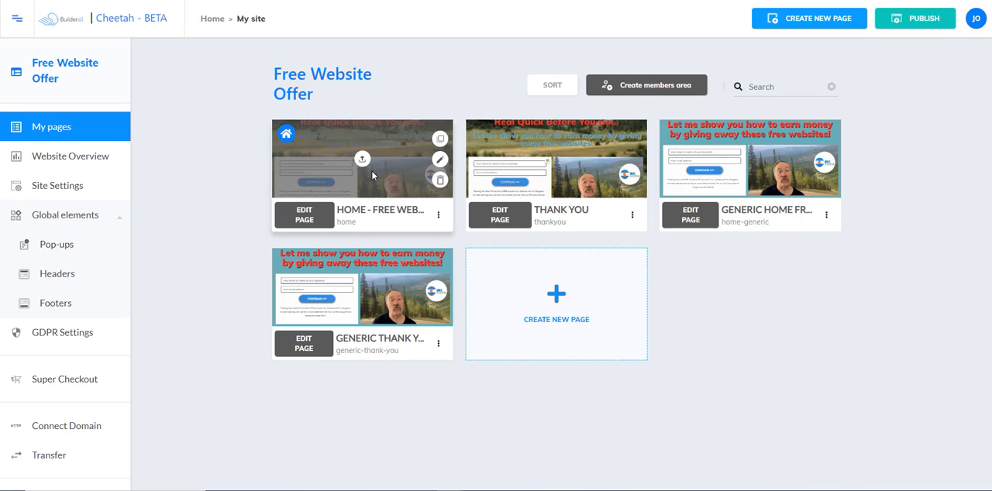
pyautogui.moveTo(332, 130)
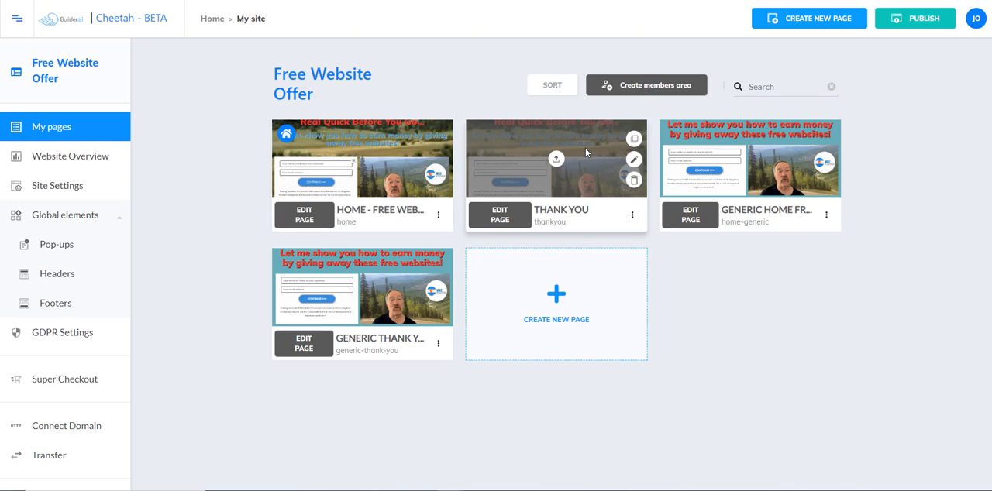
pyautogui.moveTo(701, 404)
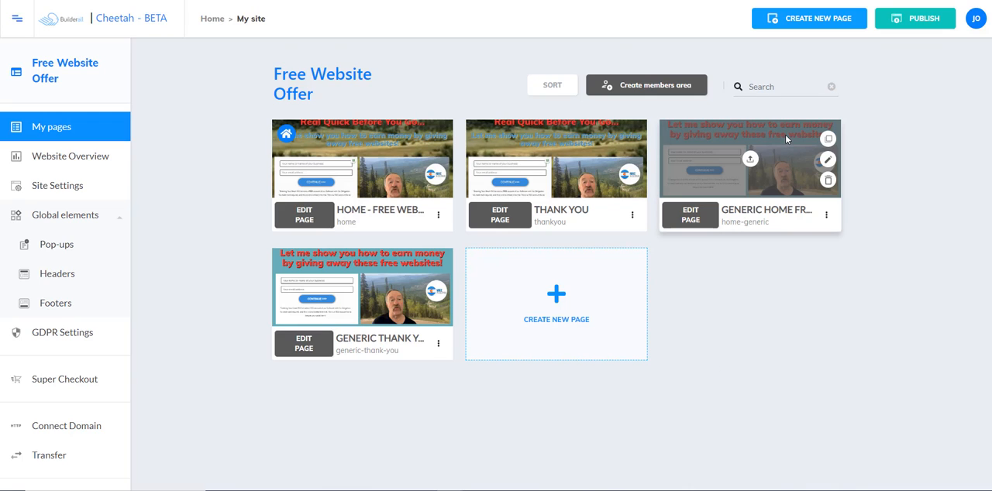
pyautogui.moveTo(626, 304)
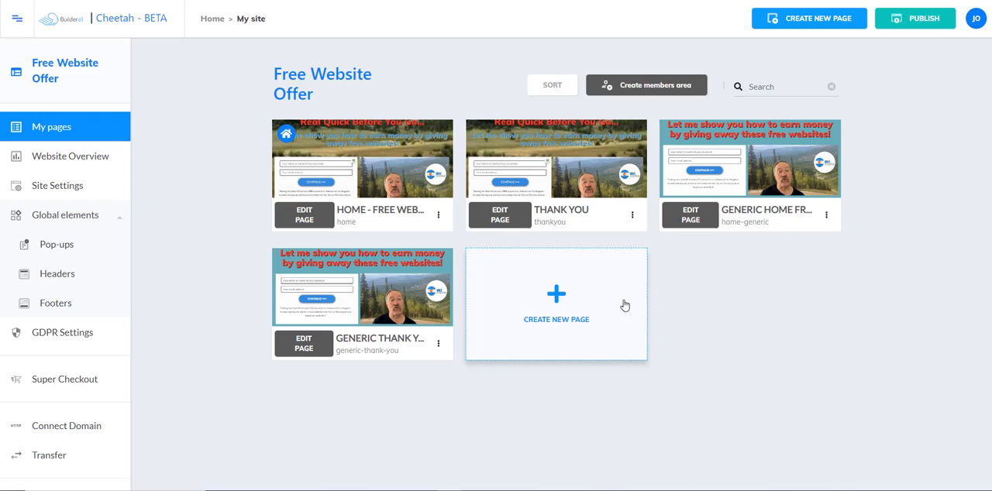
pyautogui.moveTo(630, 409)
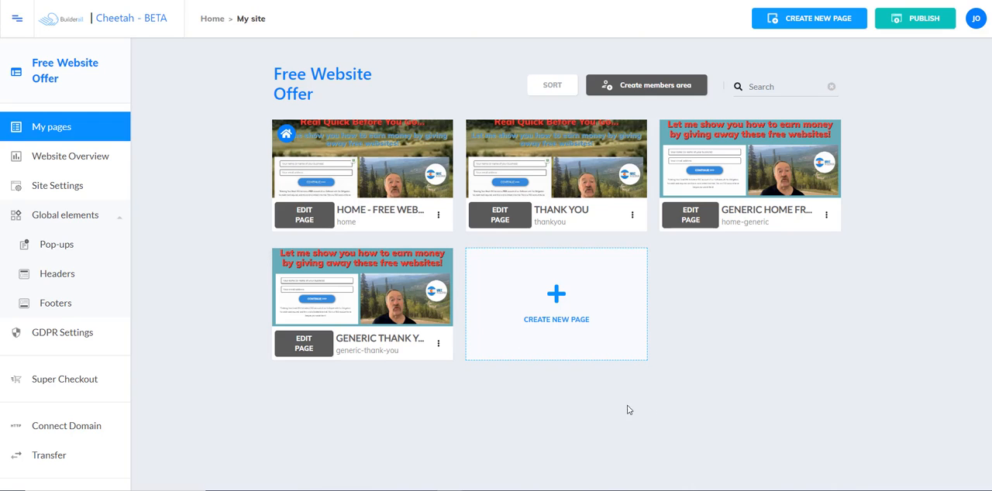
pyautogui.moveTo(655, 409)
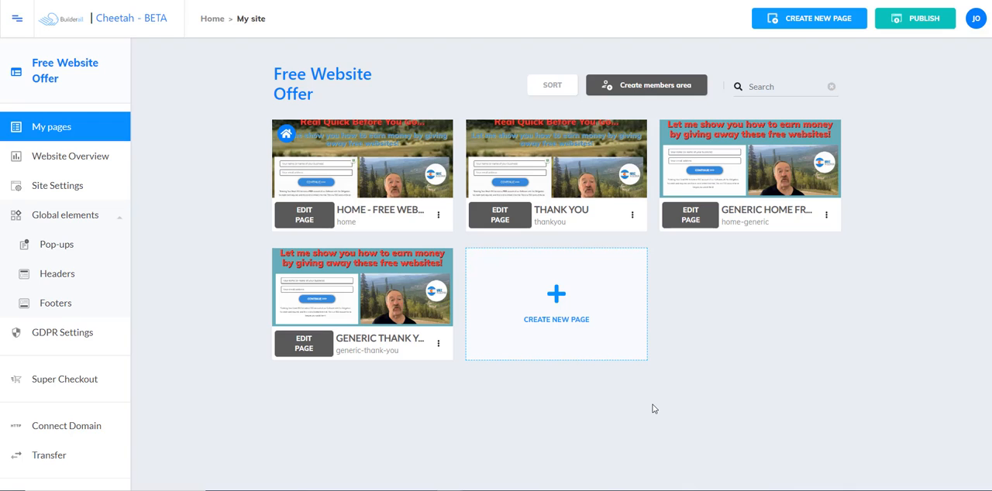
pyautogui.moveTo(303, 344)
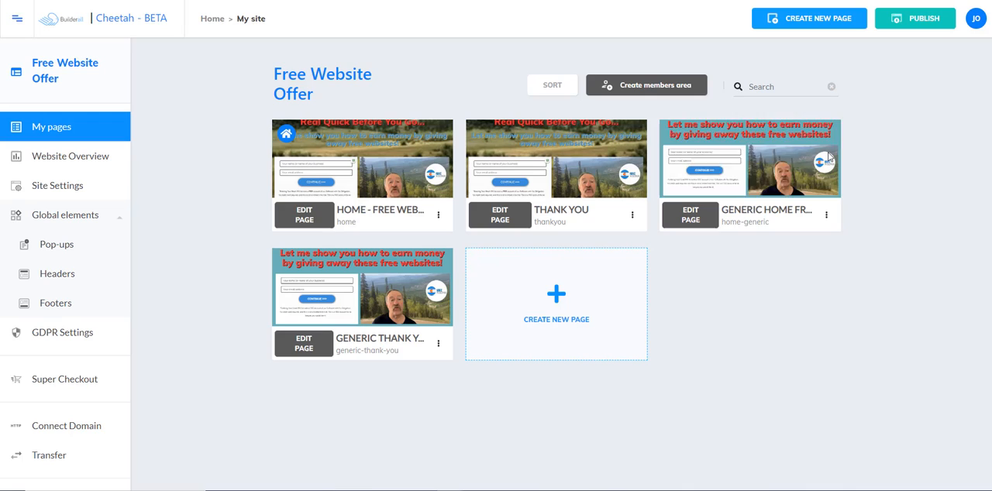
# Edit the GENERIC HOME FREE page and click through the onboarding tour to Finish
pyautogui.click(688, 214)
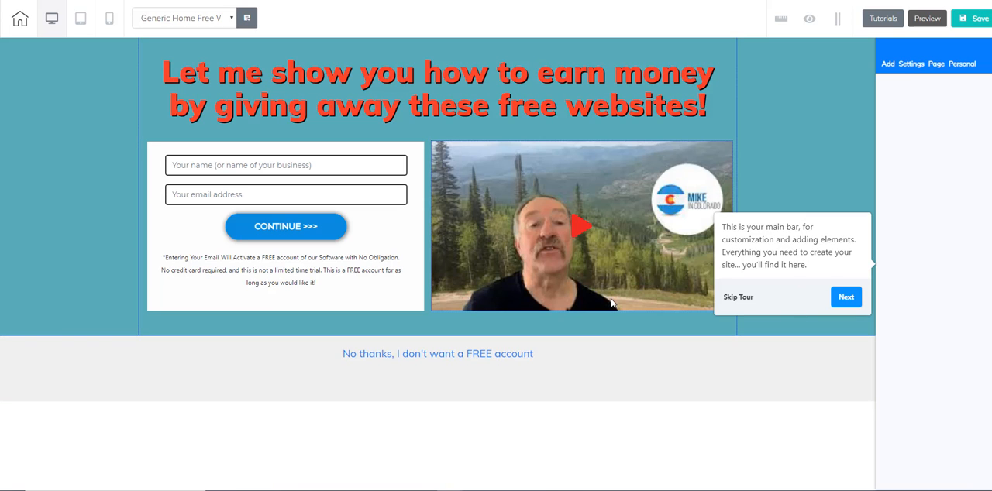
pyautogui.moveTo(738, 263)
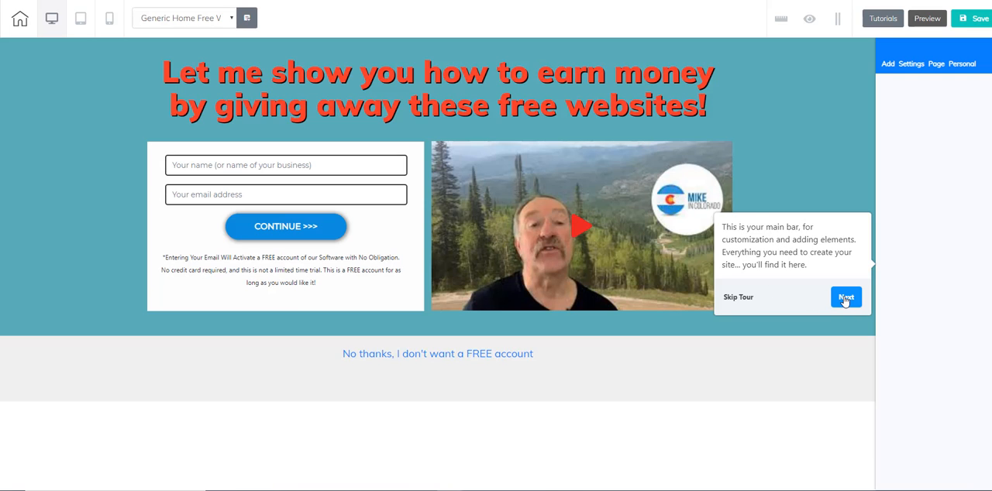
pyautogui.click(846, 297)
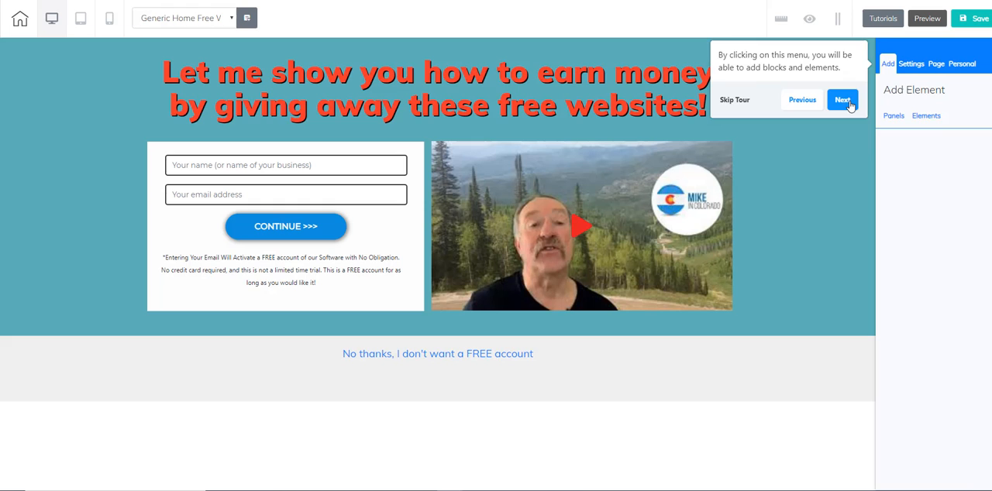
pyautogui.click(842, 99)
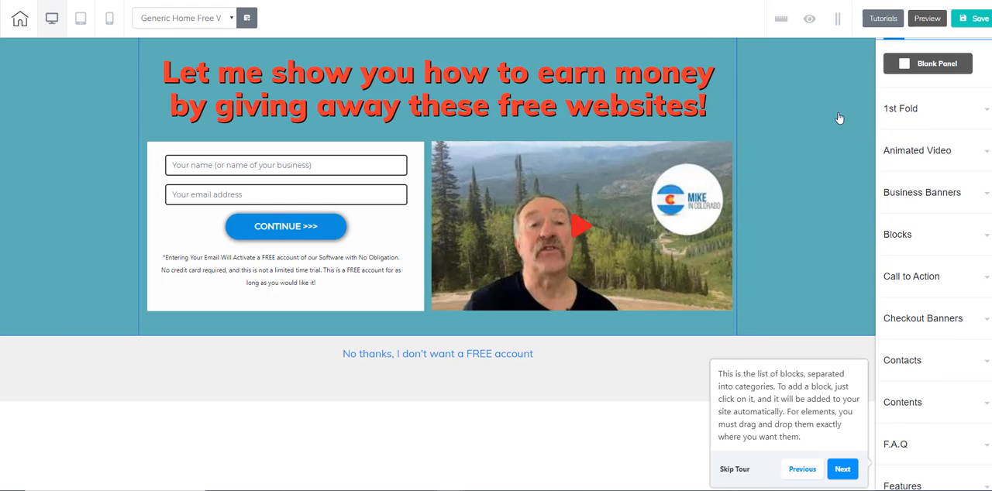
pyautogui.click(842, 469)
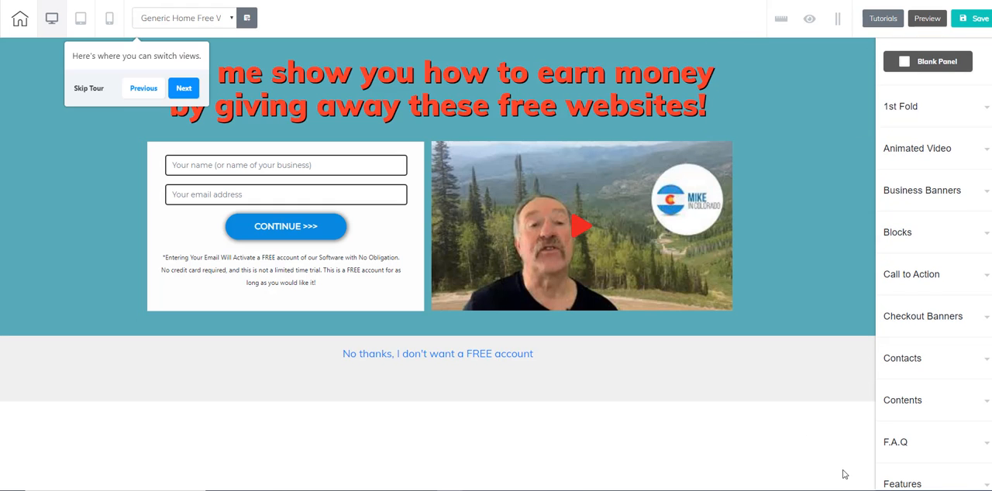
pyautogui.click(183, 87)
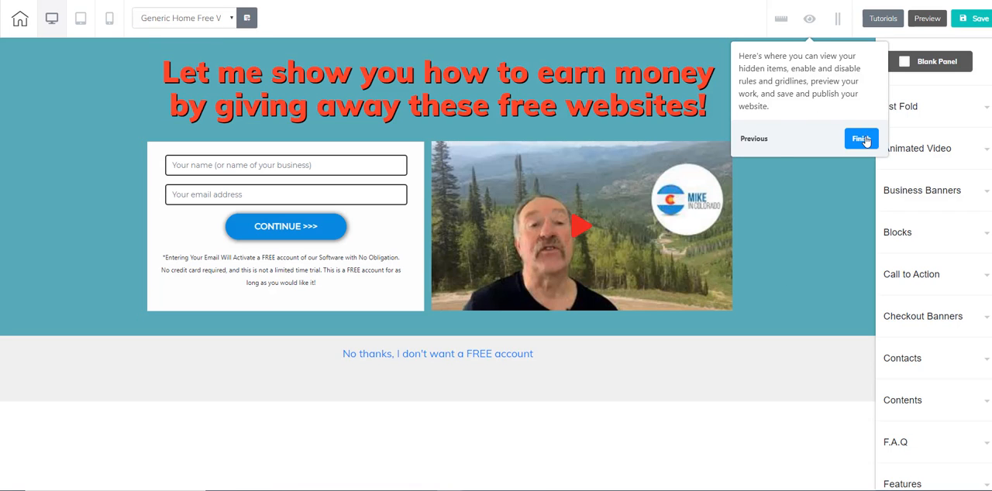
pyautogui.click(861, 138)
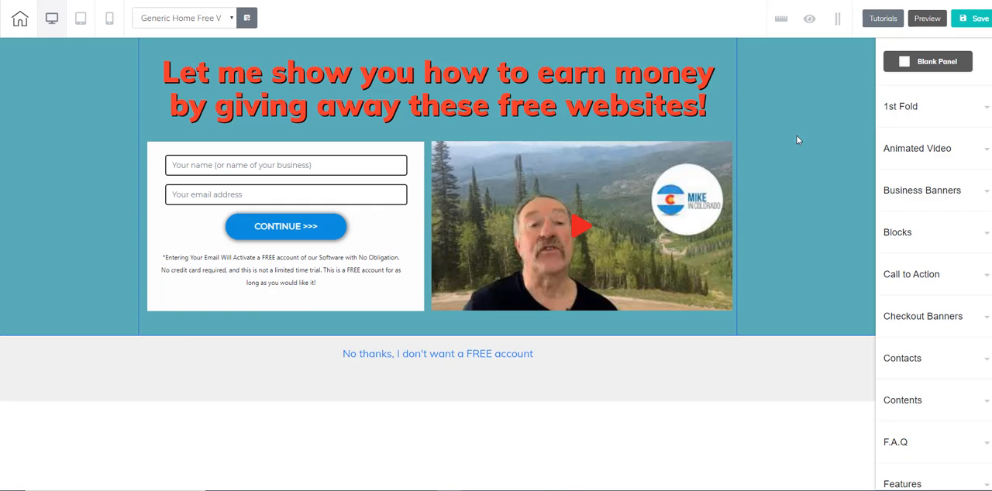
pyautogui.moveTo(815, 149)
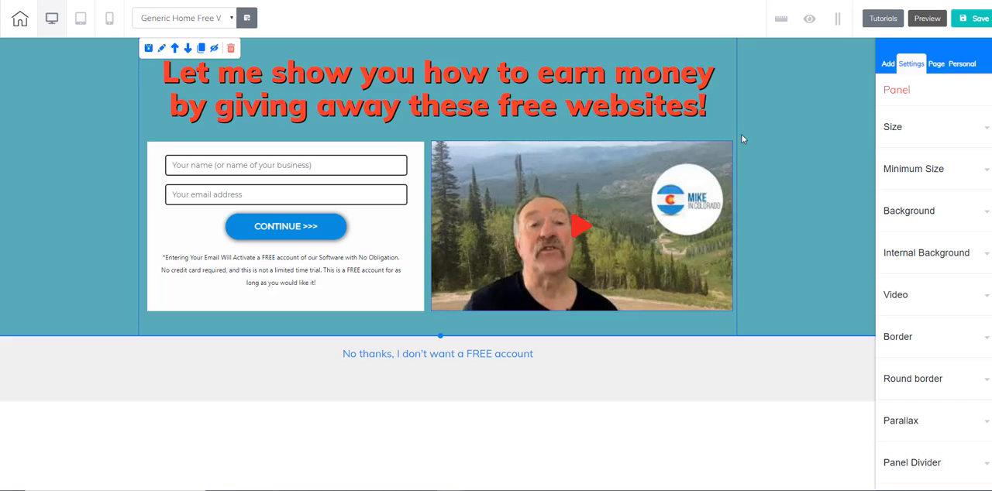
pyautogui.moveTo(778, 124)
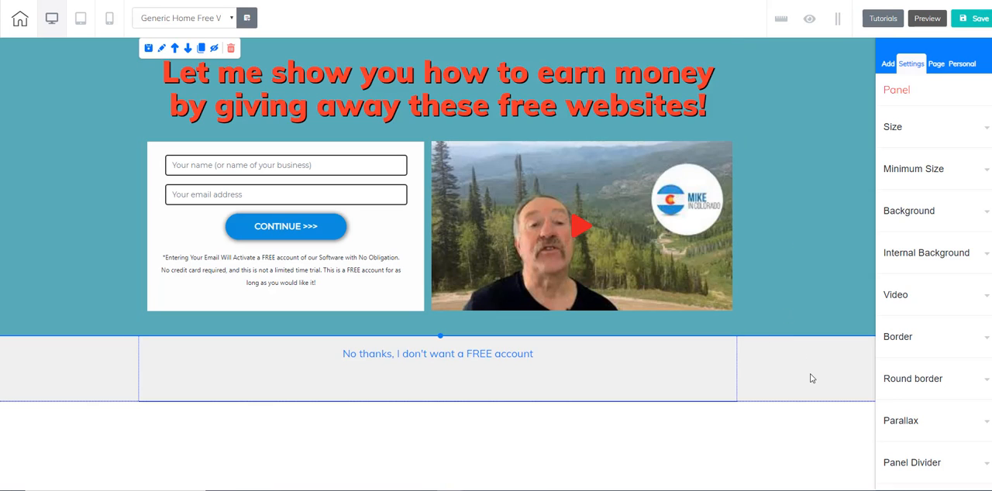
# Inspect settings of the No thanks section, signup form box, video and headline text in turn
pyautogui.click(437, 369)
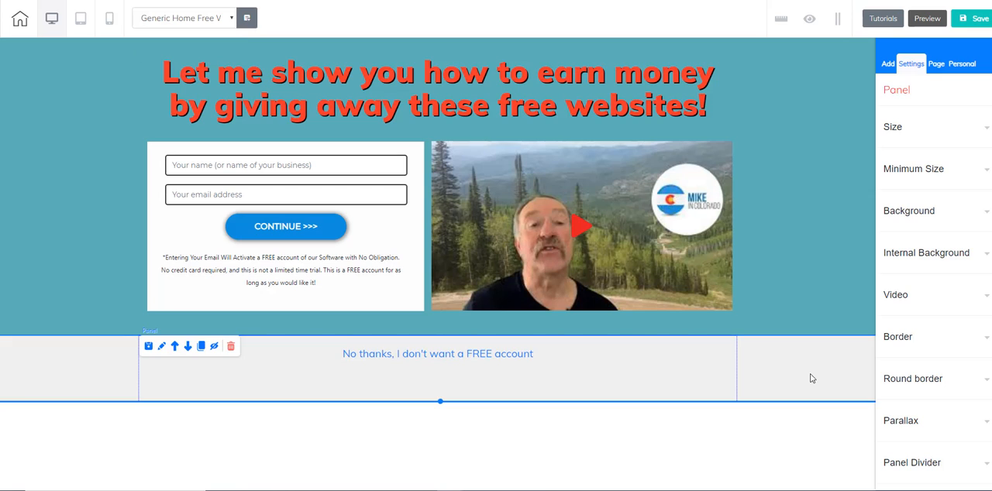
pyautogui.moveTo(229, 346)
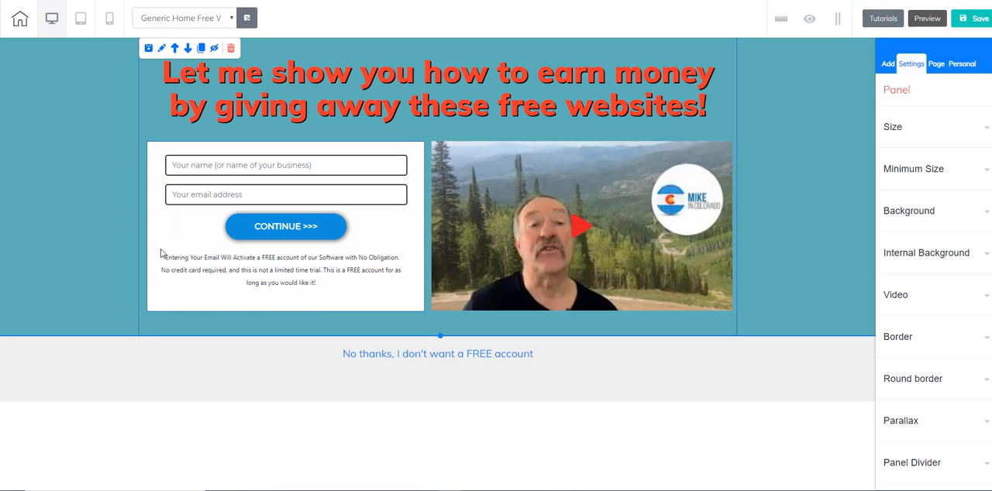
pyautogui.click(286, 224)
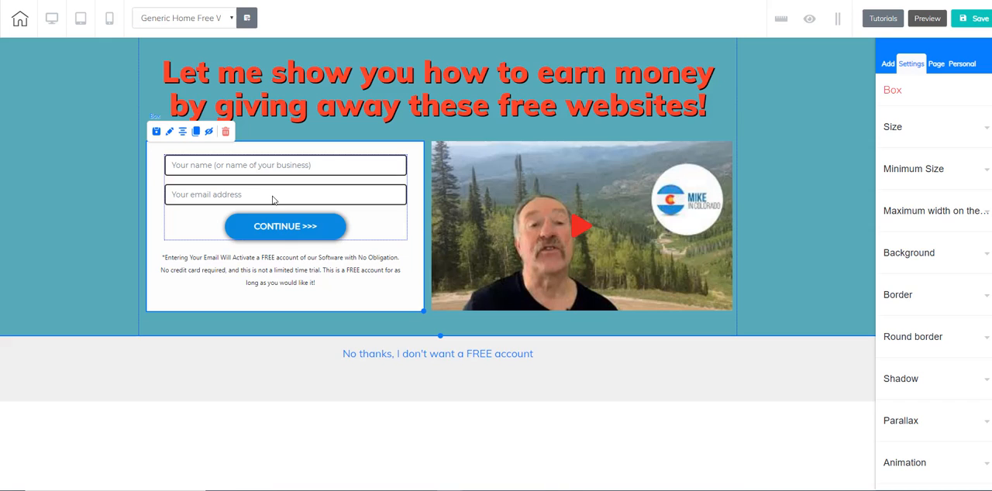
pyautogui.moveTo(390, 225)
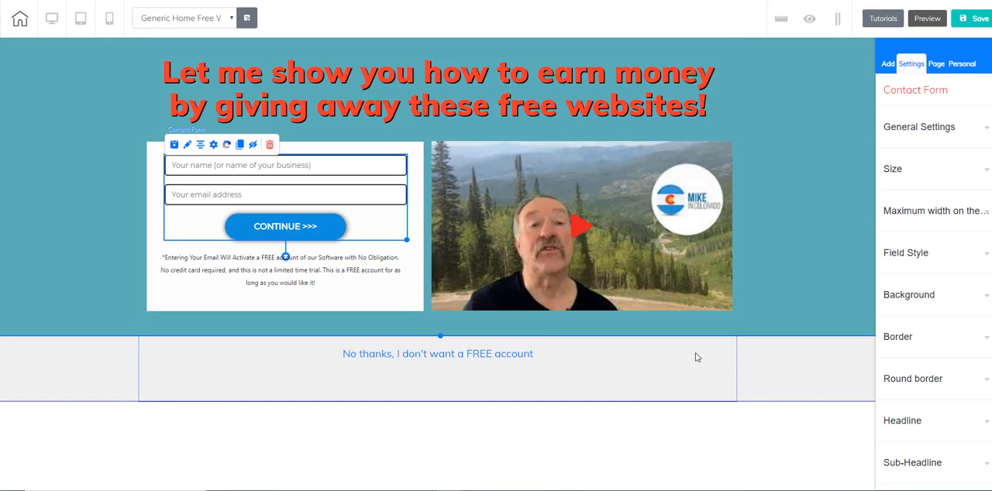
pyautogui.click(581, 225)
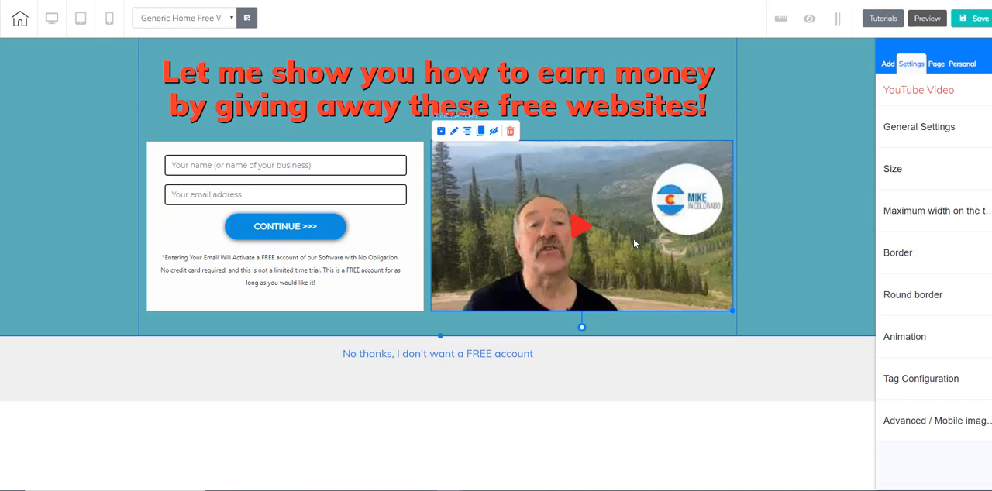
pyautogui.moveTo(787, 150)
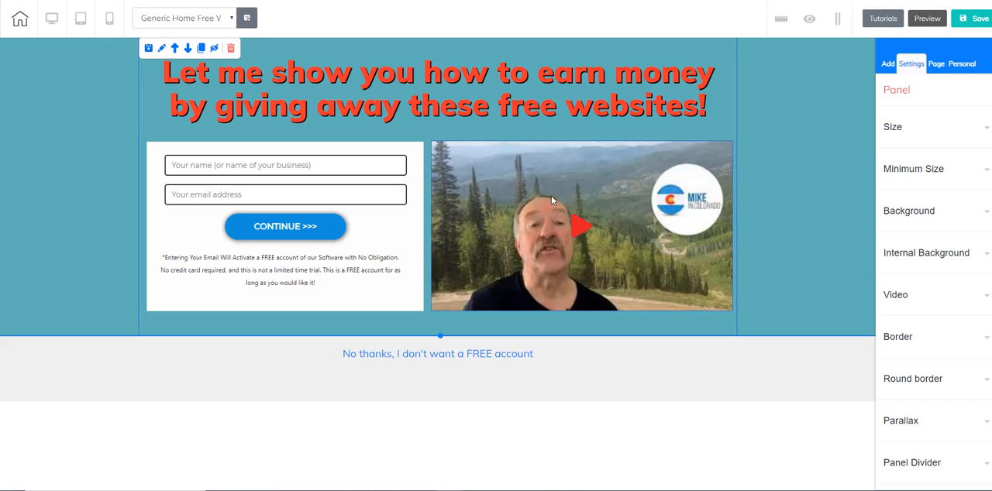
pyautogui.click(519, 81)
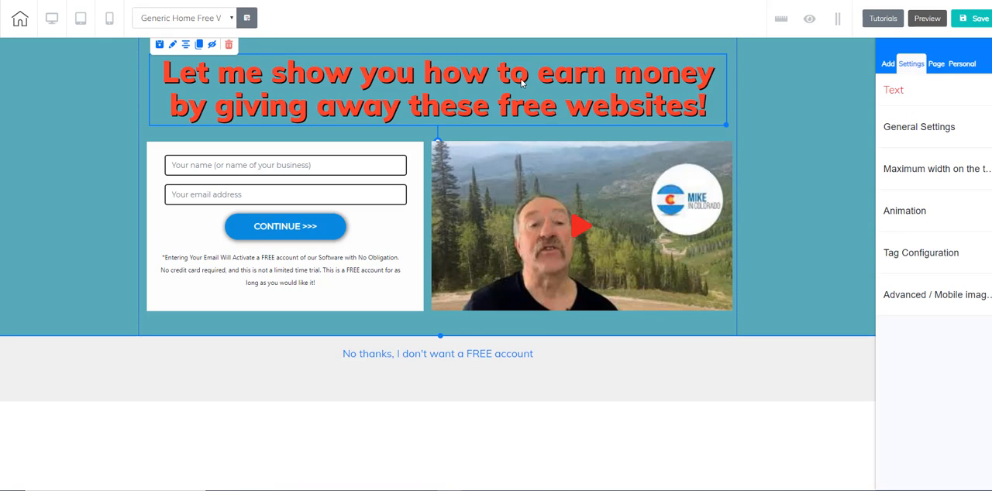
pyautogui.moveTo(211, 99)
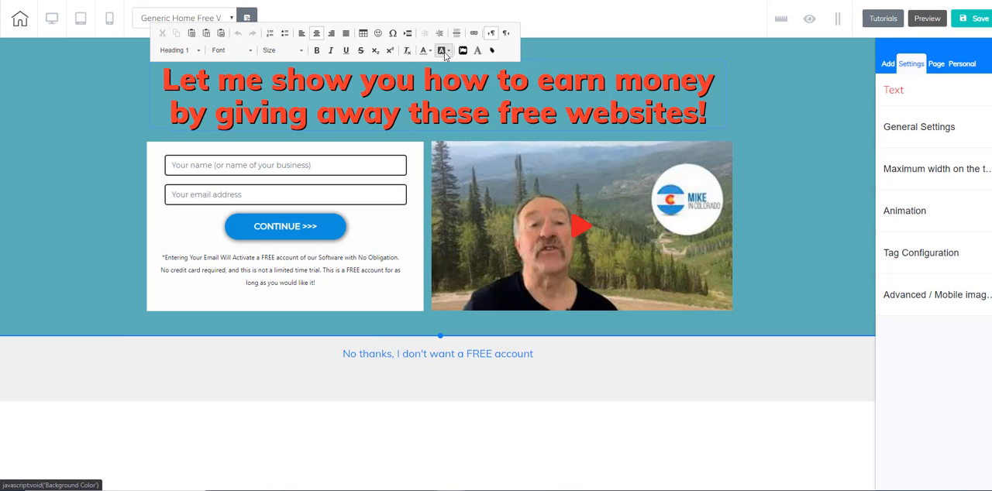
pyautogui.moveTo(462, 50)
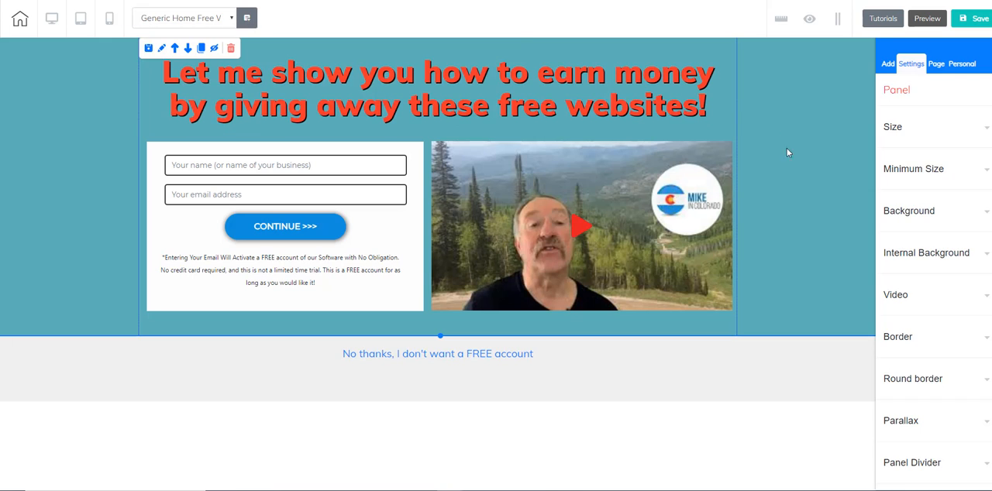
pyautogui.moveTo(813, 155)
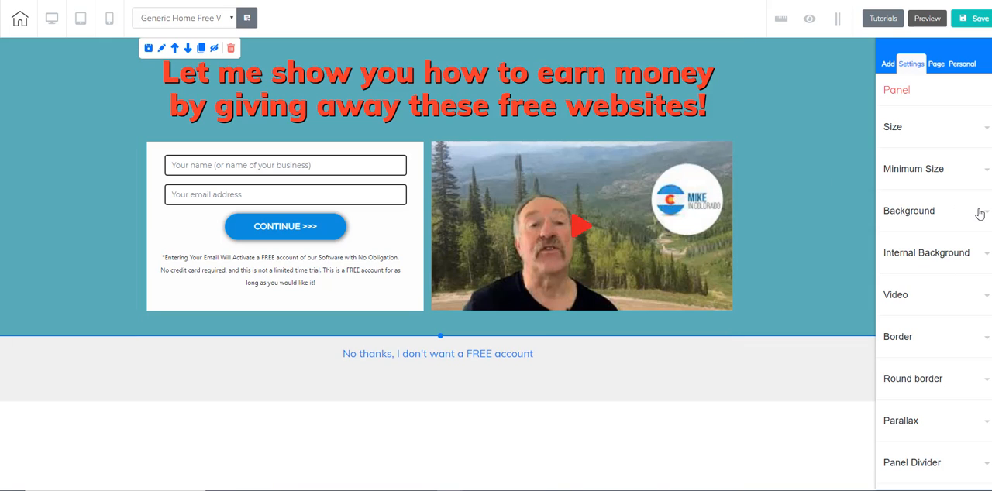
# Switch the headline section background to Gradient Color and pick the first gradient colour
pyautogui.click(908, 210)
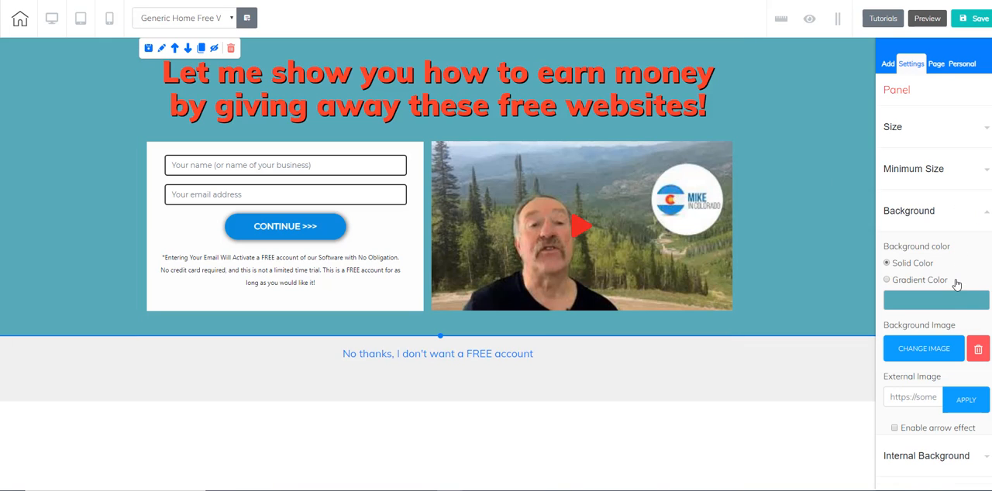
pyautogui.scroll(-3)
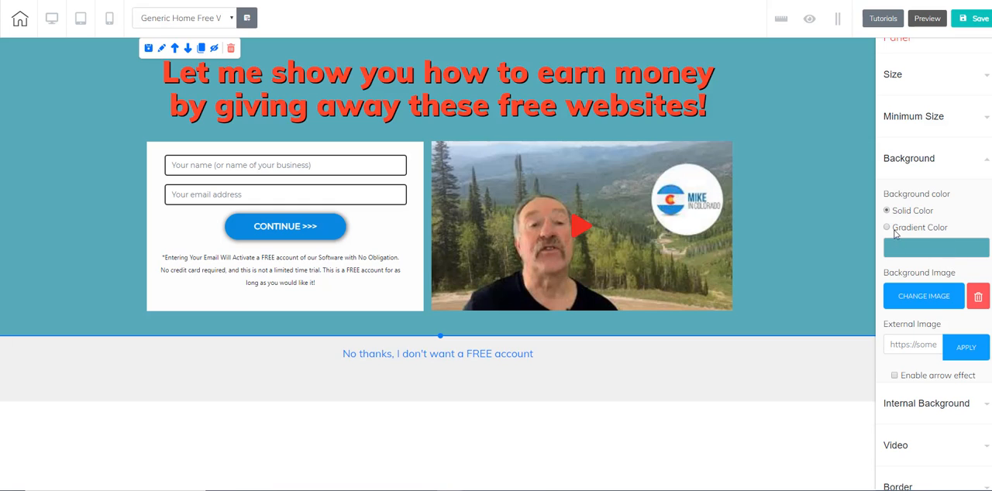
pyautogui.click(887, 227)
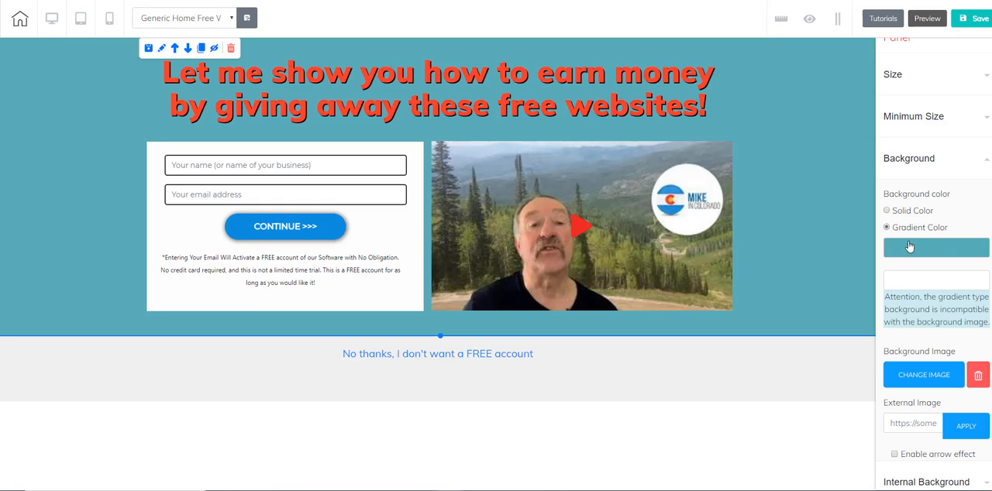
pyautogui.click(936, 247)
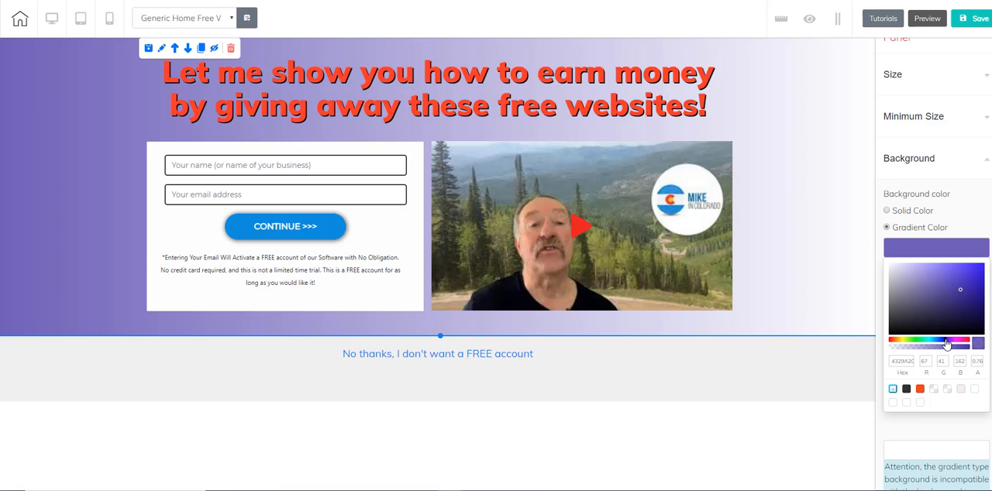
pyautogui.moveTo(939, 308)
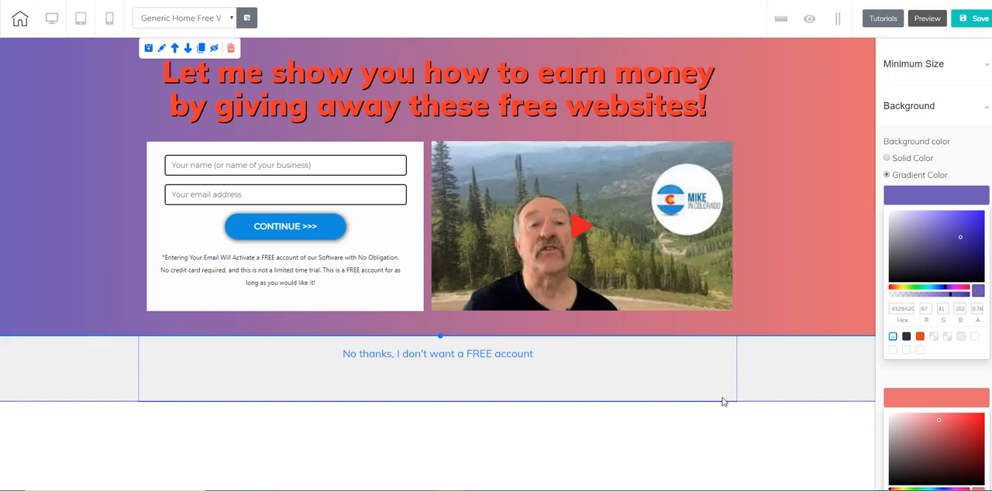
pyautogui.moveTo(803, 376)
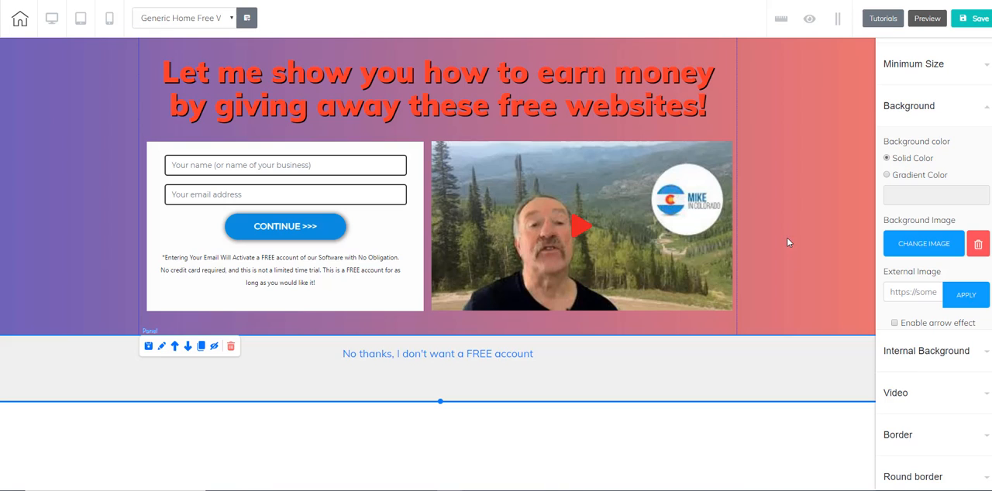
pyautogui.moveTo(431, 322)
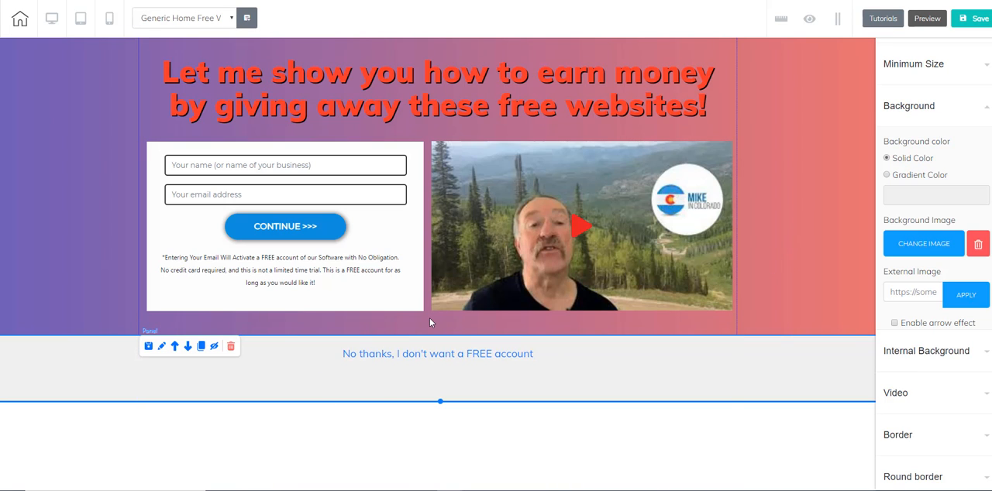
# Drag a Title H4 from Add > Elements > Texts into the gradient section below the form and video
pyautogui.click(887, 174)
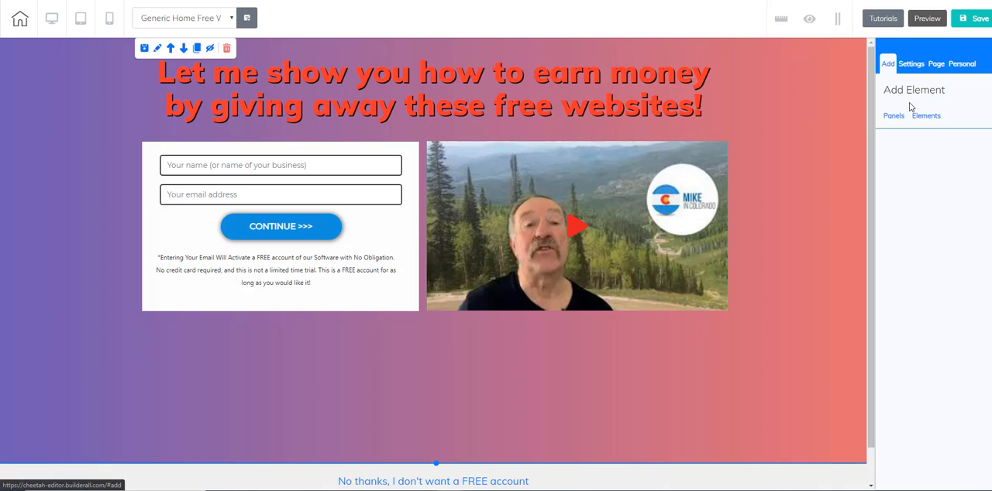
pyautogui.click(927, 114)
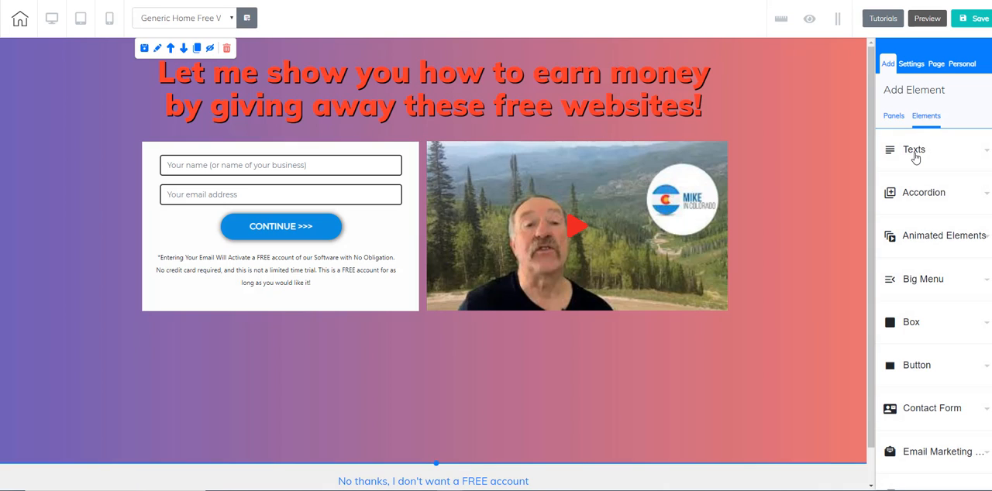
pyautogui.click(915, 149)
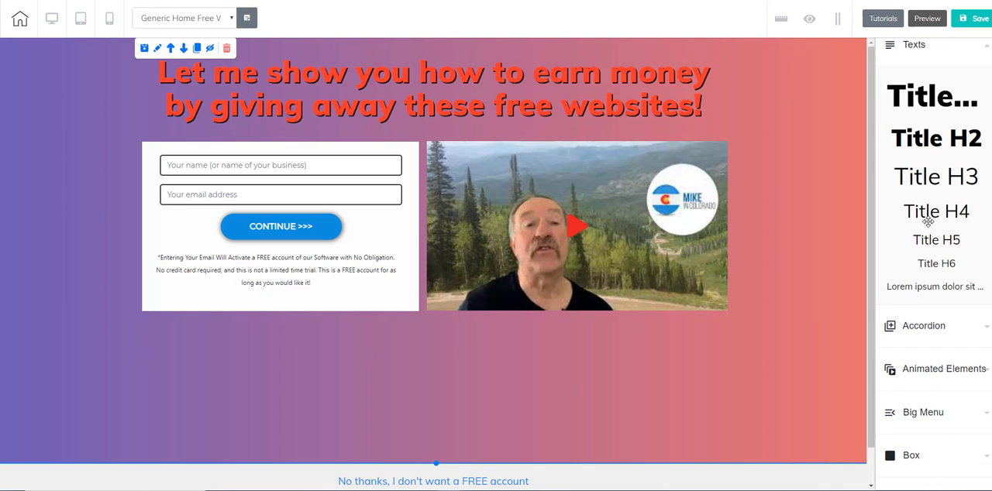
pyautogui.moveTo(937, 214)
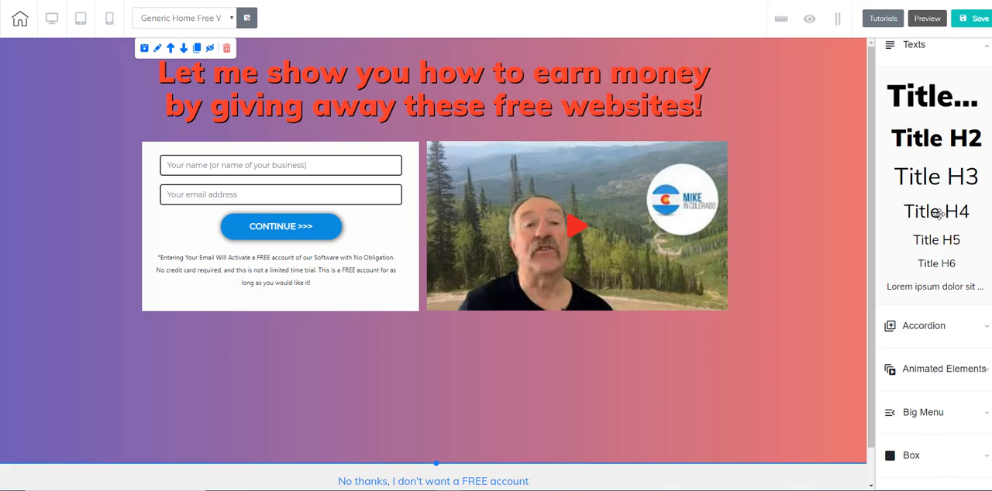
pyautogui.moveTo(936, 211); pyautogui.dragTo(366, 368)
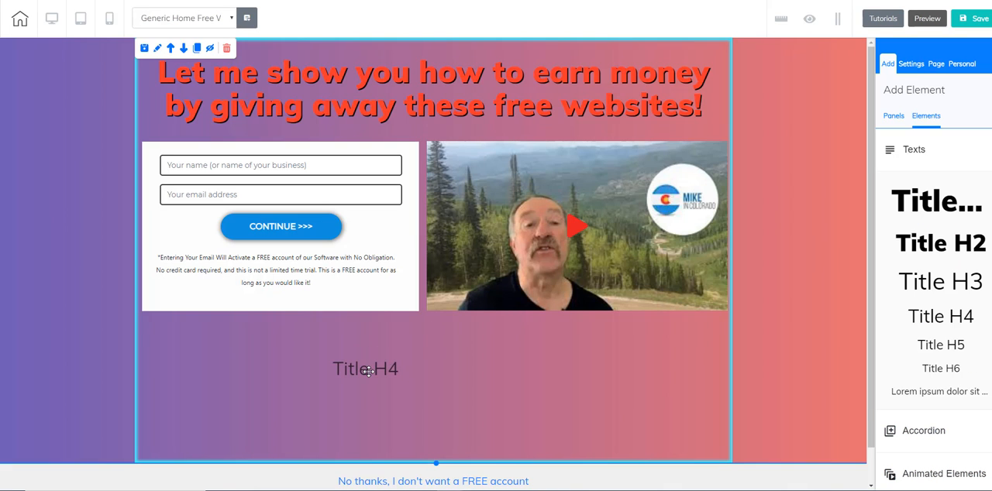
pyautogui.click(366, 369)
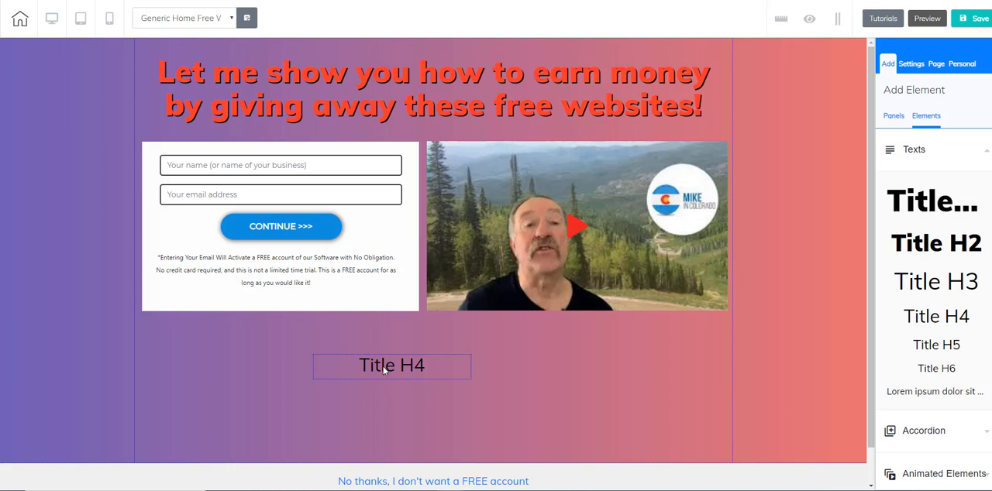
pyautogui.click(391, 366)
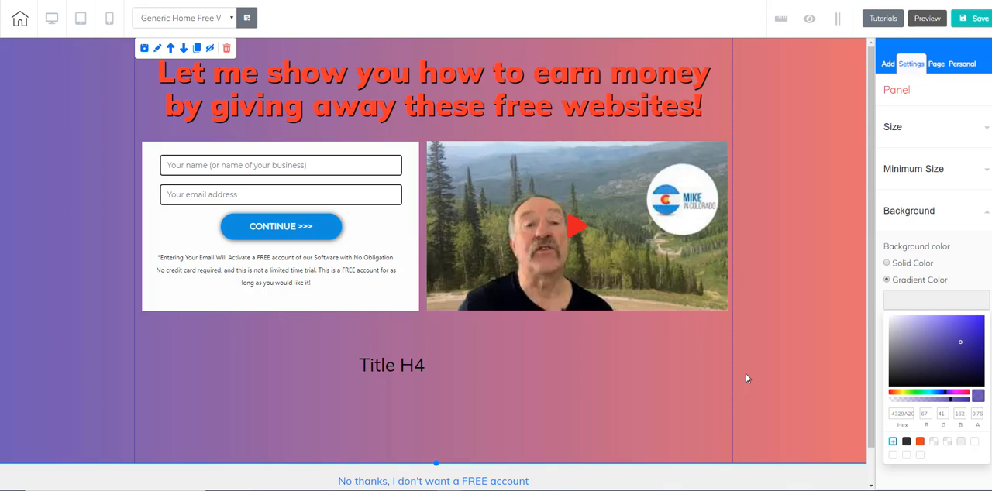
pyautogui.moveTo(648, 203)
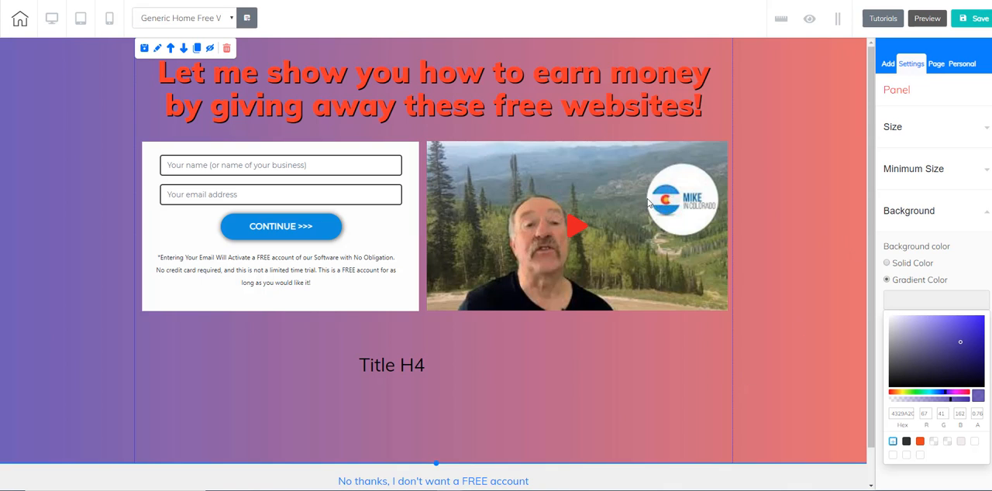
# Switch to the Home - Free Website Special Offer page, choosing Just leave without saving
pyautogui.click(256, 85)
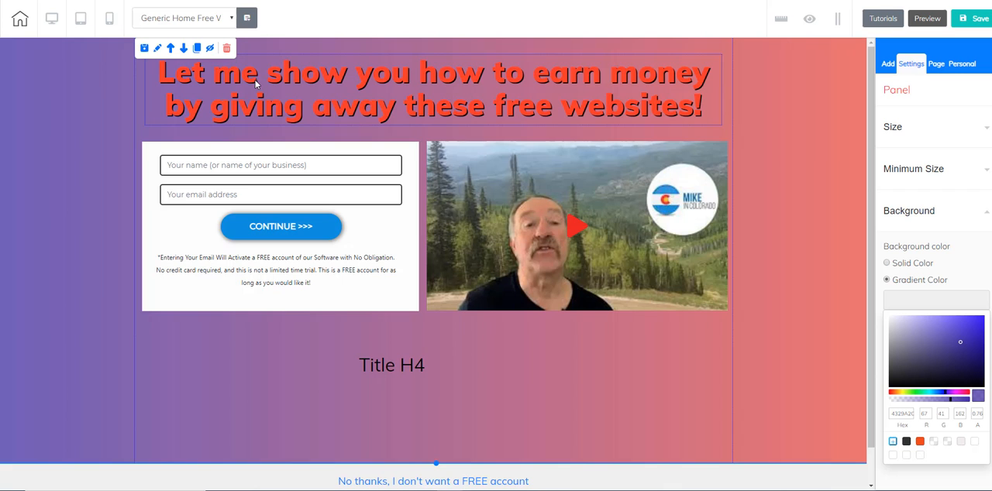
pyautogui.click(183, 19)
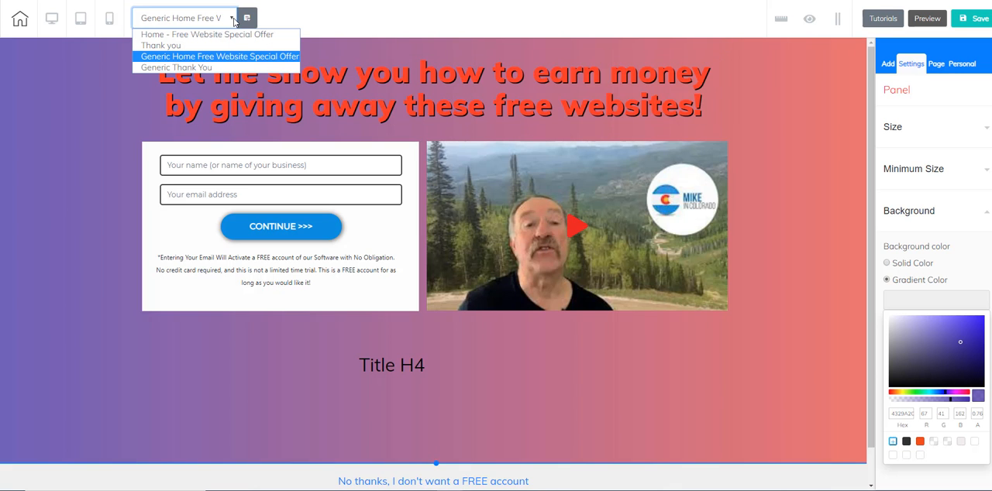
pyautogui.click(208, 34)
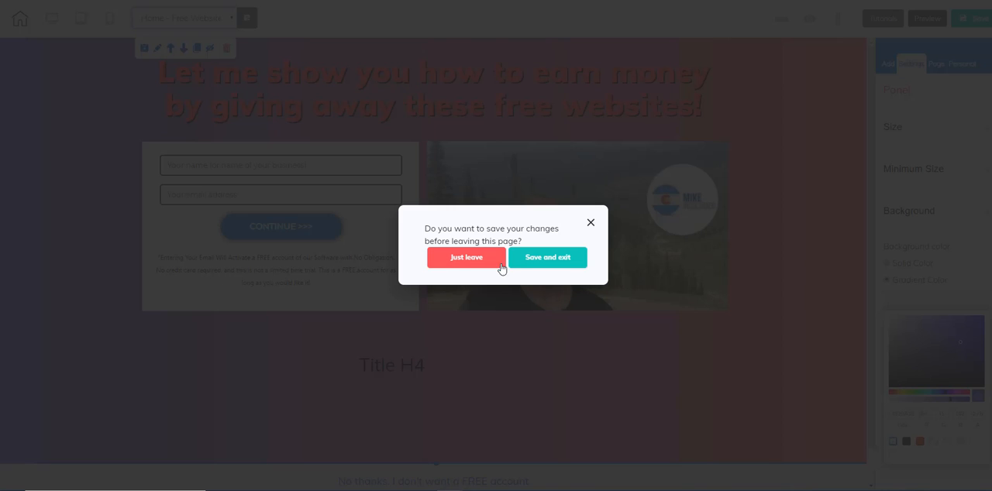
pyautogui.click(465, 257)
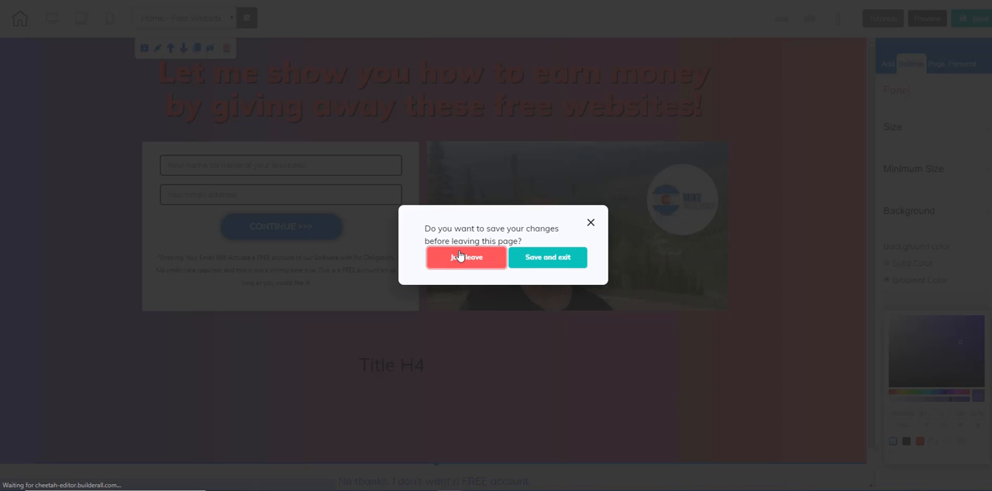
pyautogui.click(465, 257)
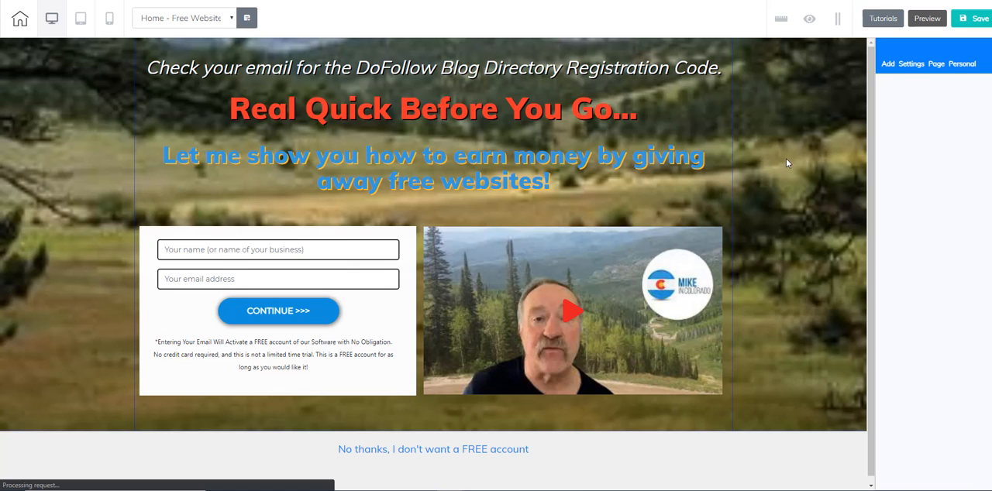
# Check the top section's background image options, then preview the page as visitors see it
pyautogui.click(912, 63)
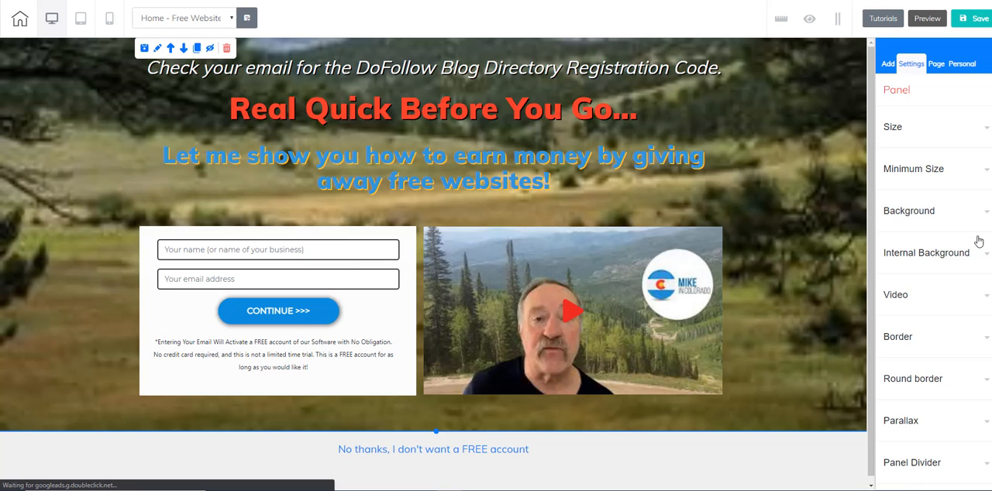
pyautogui.scroll(-3)
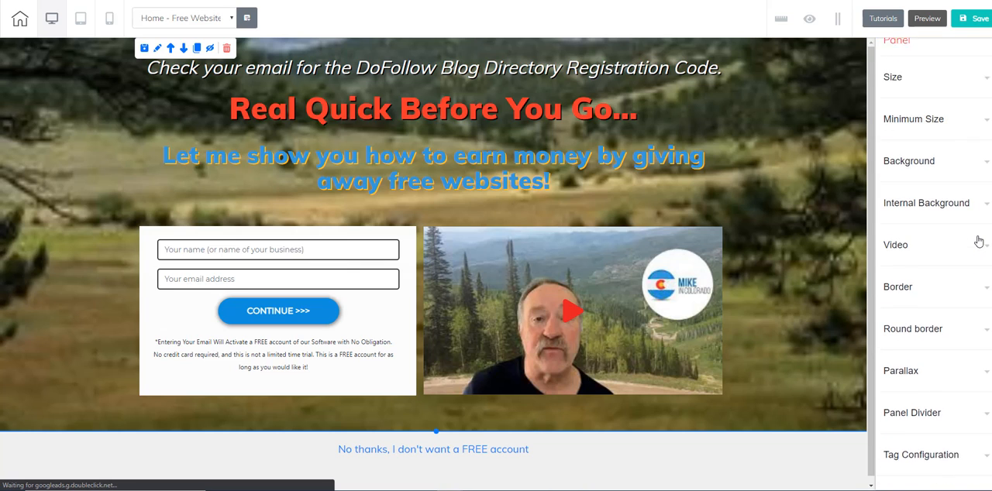
pyautogui.click(909, 162)
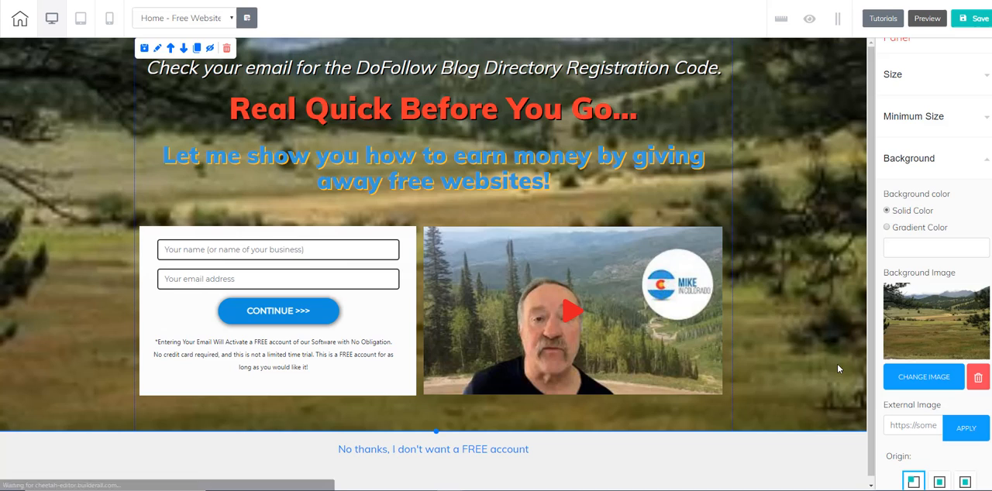
pyautogui.moveTo(114, 142)
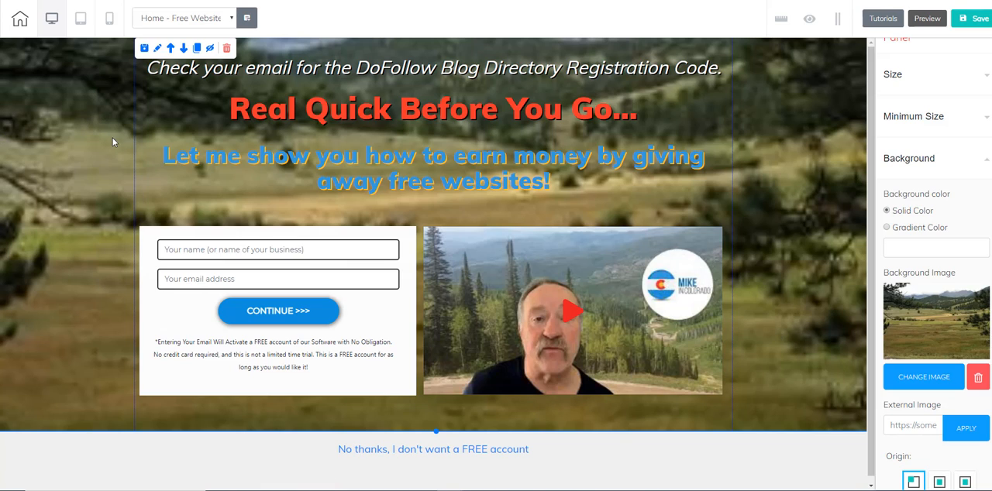
pyautogui.moveTo(89, 161)
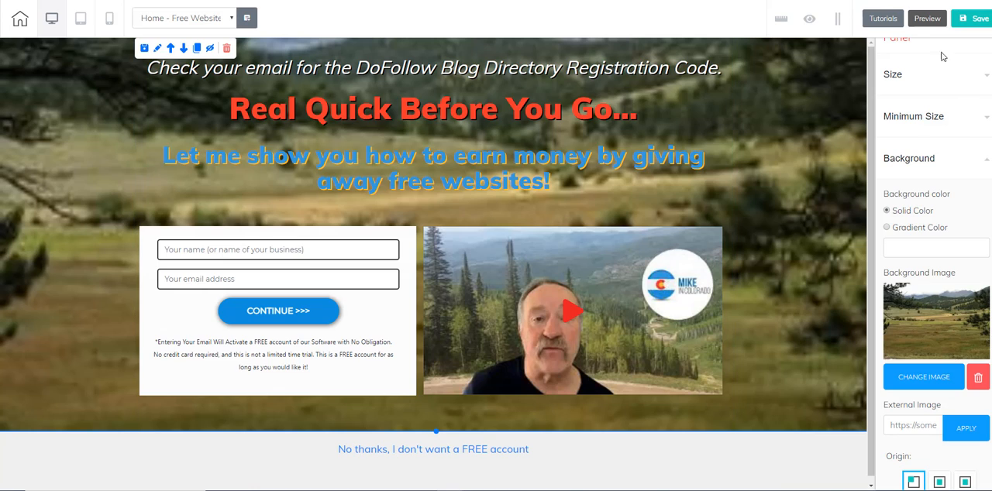
pyautogui.click(927, 19)
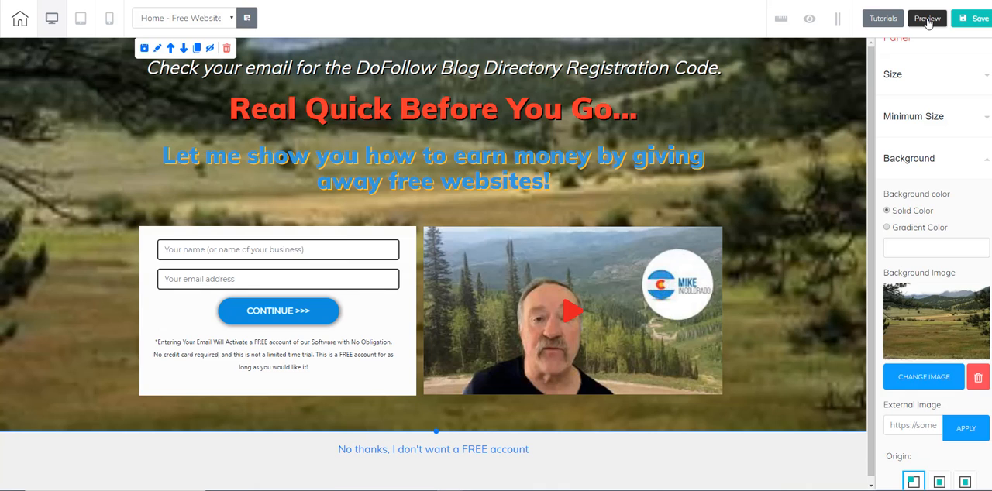
pyautogui.click(927, 18)
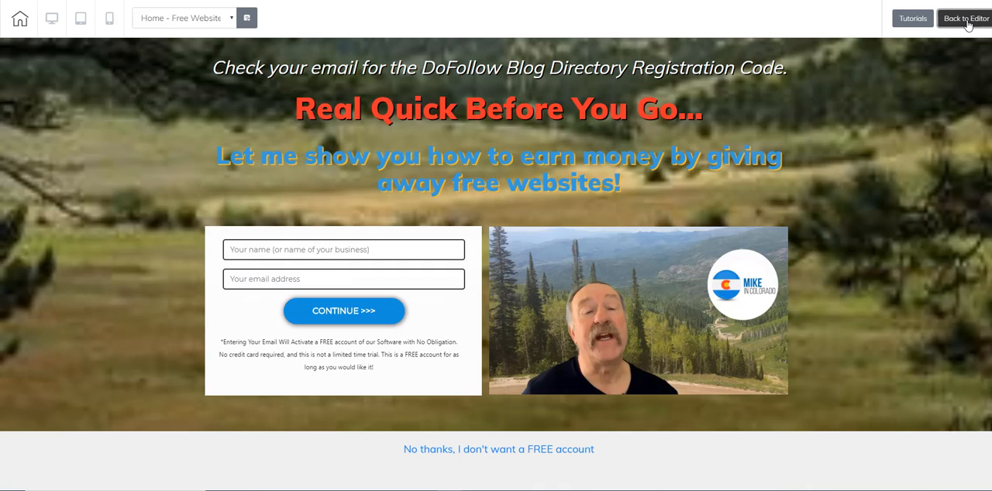
# Return to editing and delete the 'Check your email' registration code line above the headline
pyautogui.click(968, 19)
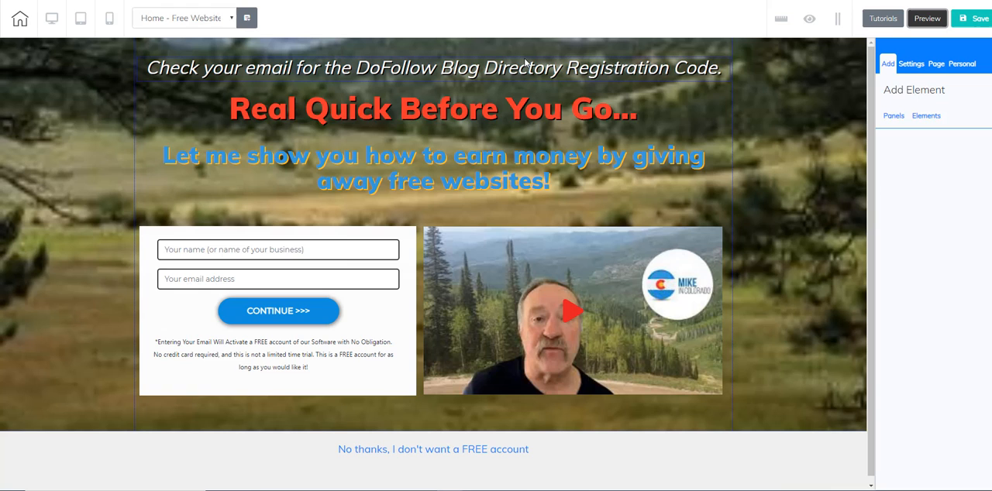
pyautogui.click(434, 68)
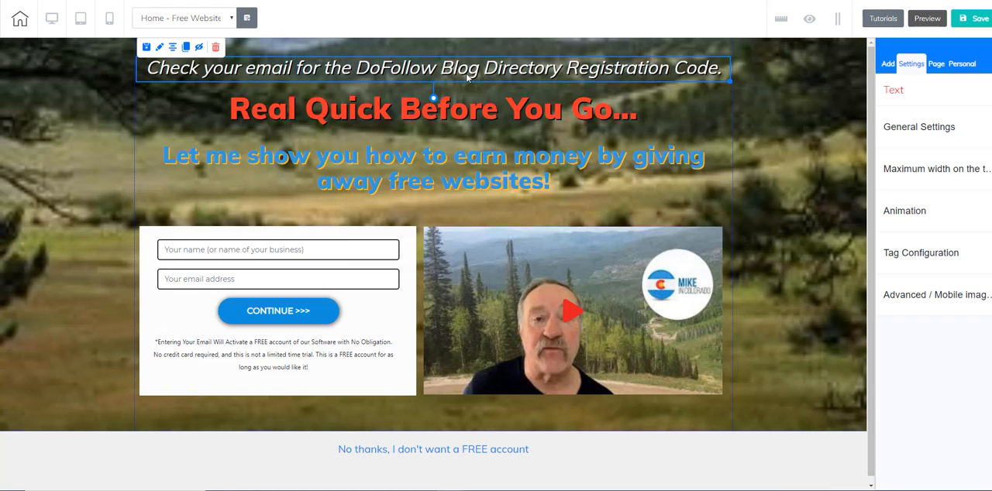
pyautogui.moveTo(215, 47)
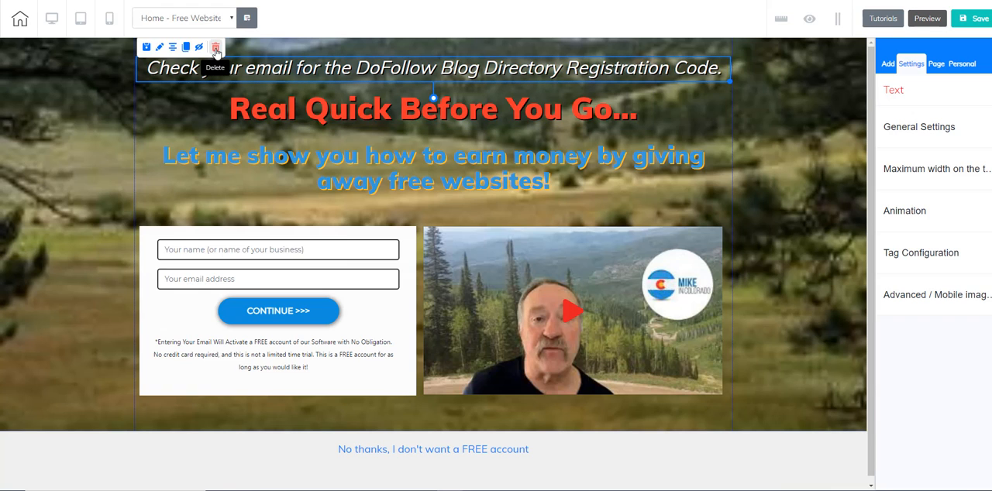
pyautogui.click(216, 46)
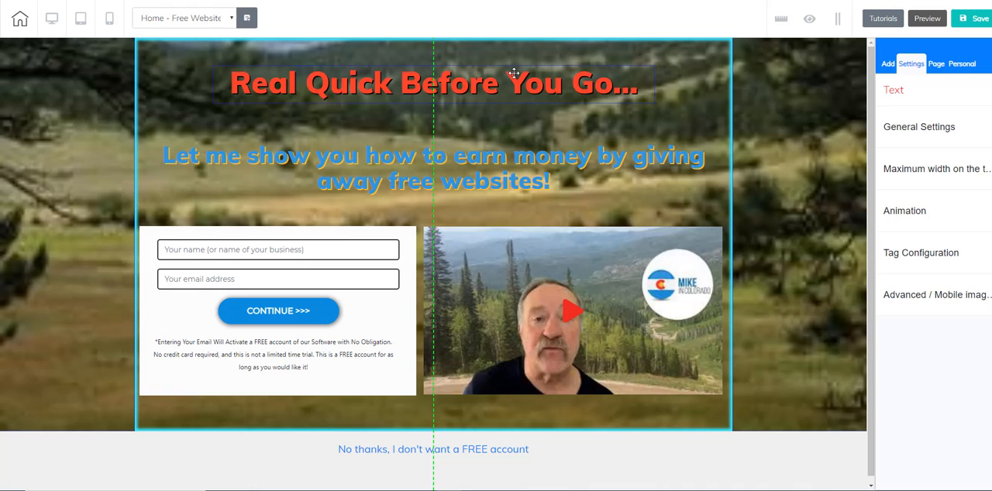
# Review the headline, subheadline, form-and-video box and YouTube video elements in the top section
pyautogui.click(434, 84)
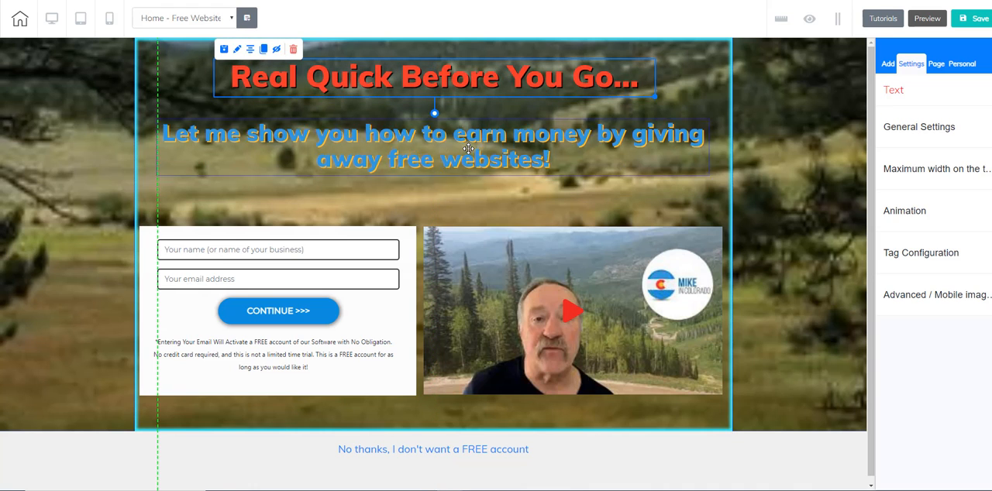
pyautogui.click(434, 143)
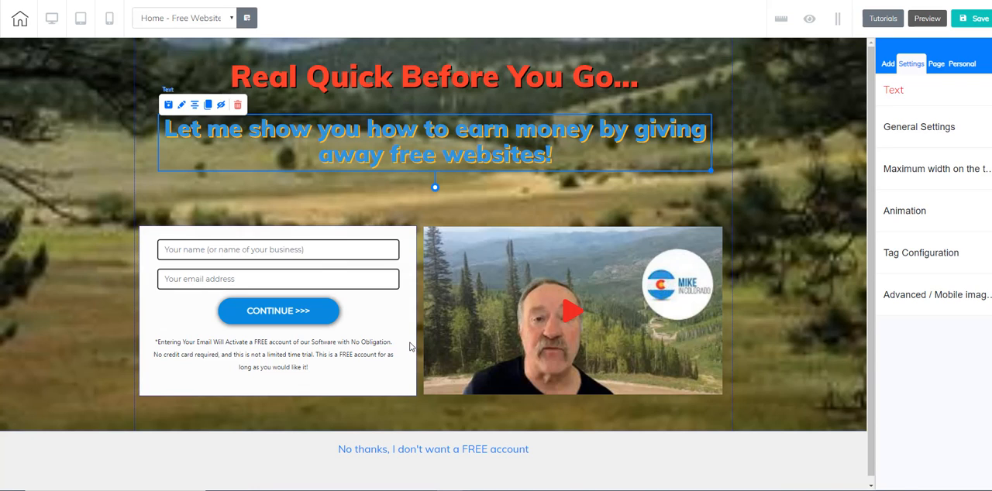
pyautogui.click(572, 310)
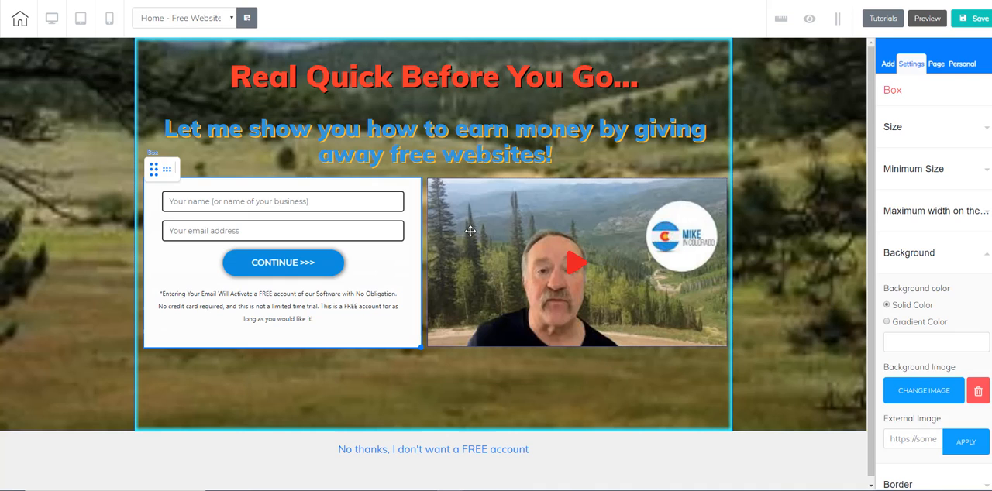
pyautogui.click(576, 263)
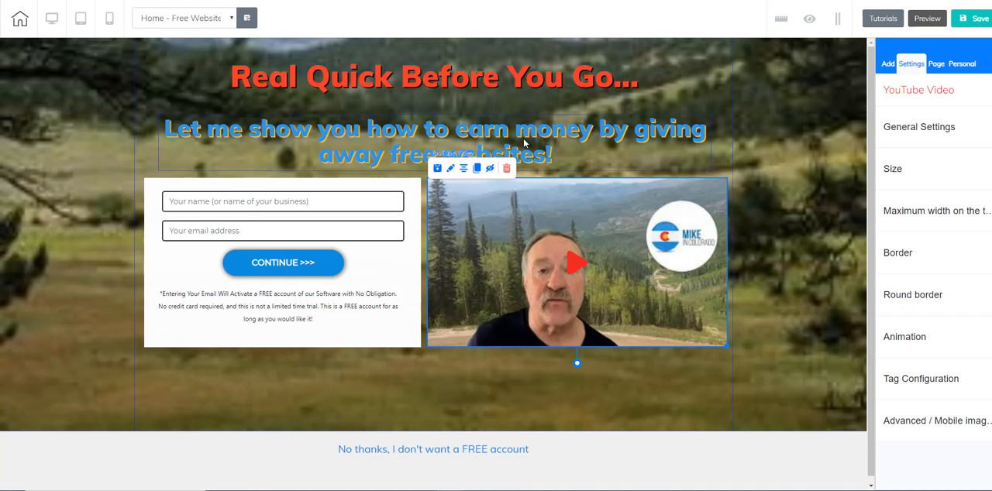
pyautogui.click(434, 143)
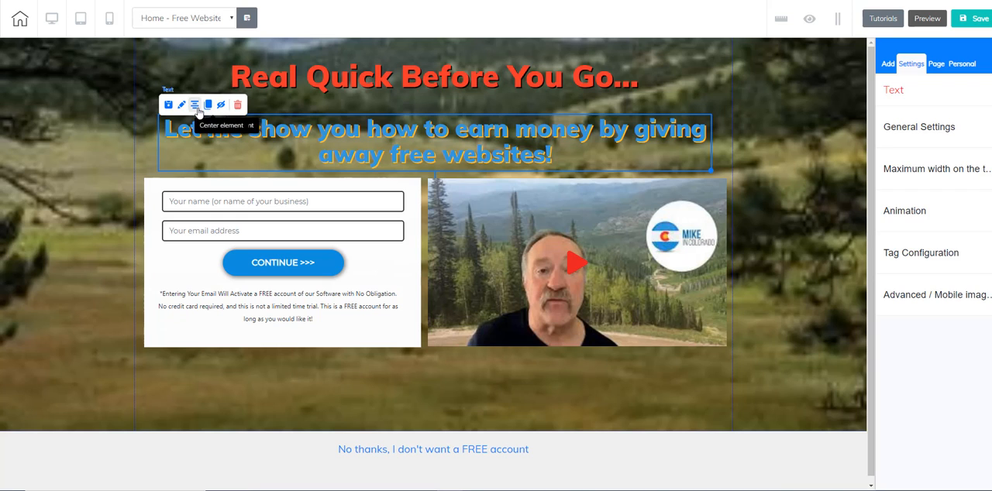
pyautogui.click(434, 76)
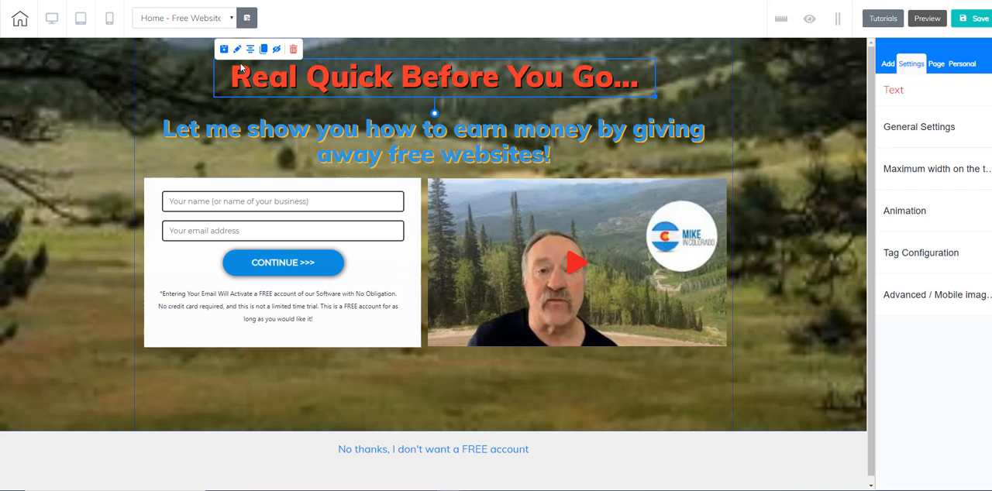
pyautogui.moveTo(449, 378)
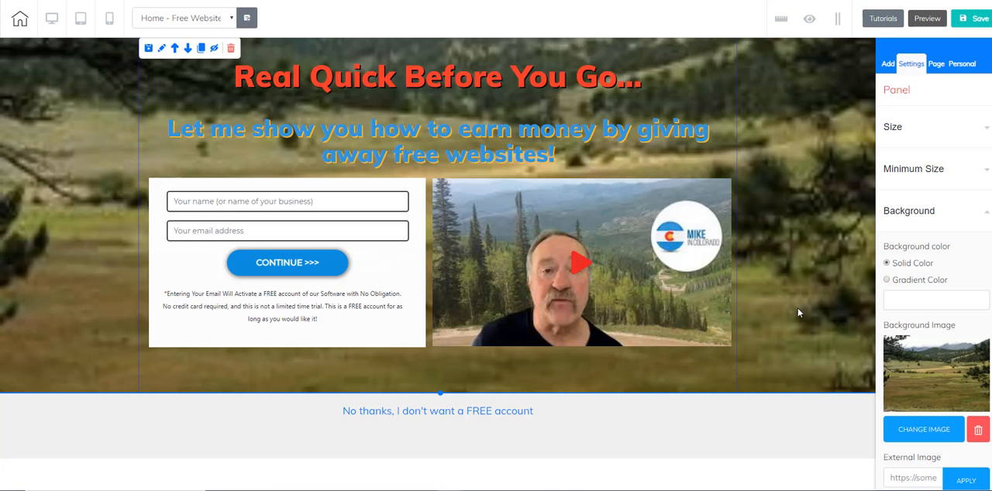
pyautogui.moveTo(422, 174)
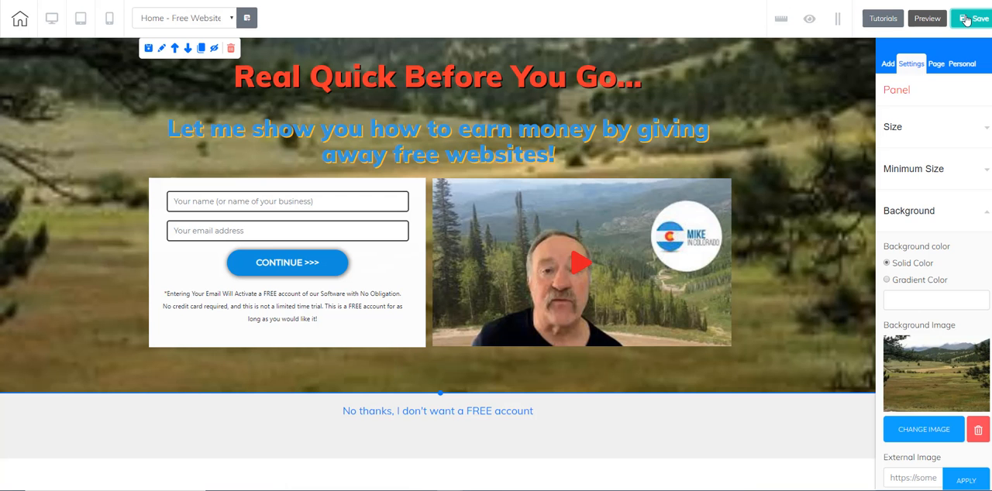
# Save the home page, agree to publish and keep the free Builderall domain
pyautogui.click(973, 19)
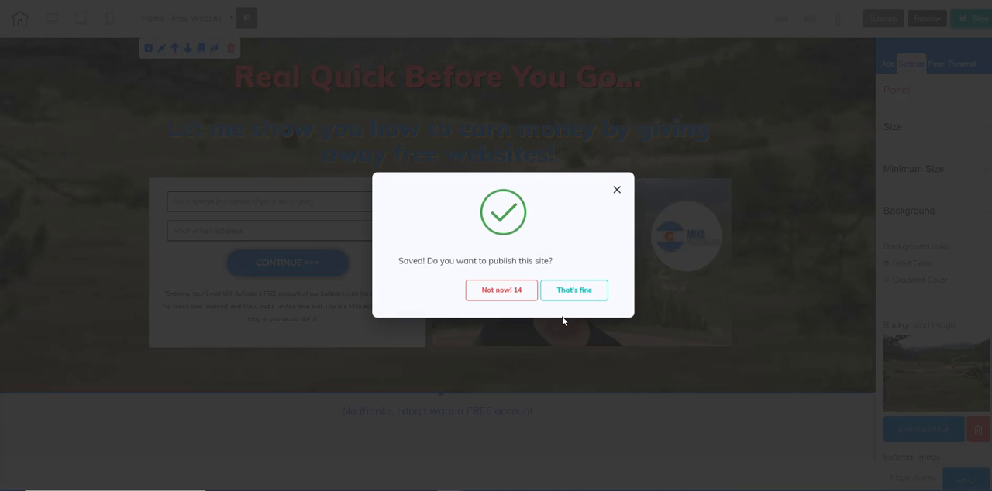
pyautogui.click(573, 289)
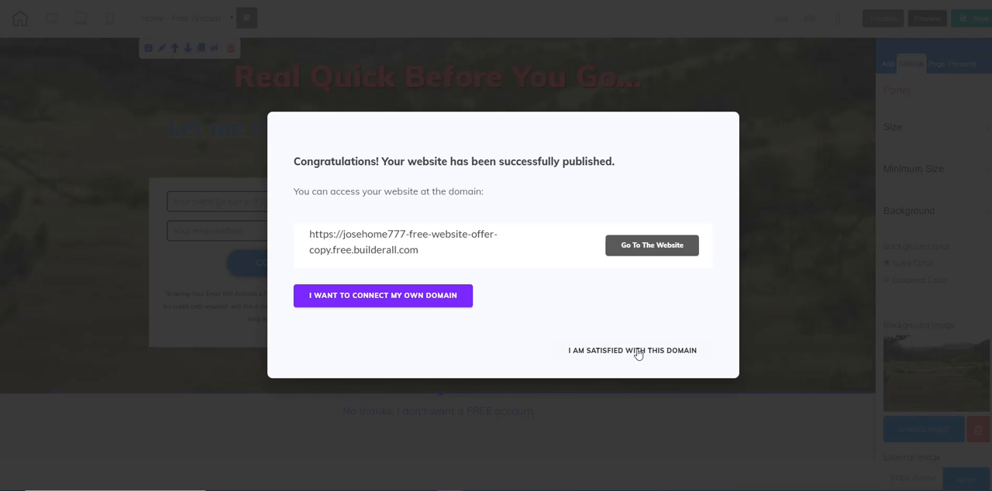
pyautogui.click(633, 351)
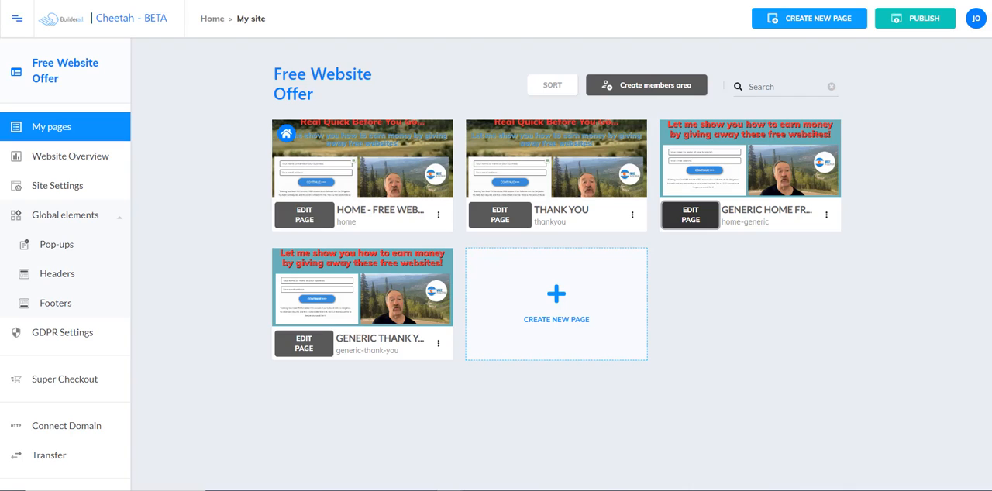
pyautogui.moveTo(285, 6)
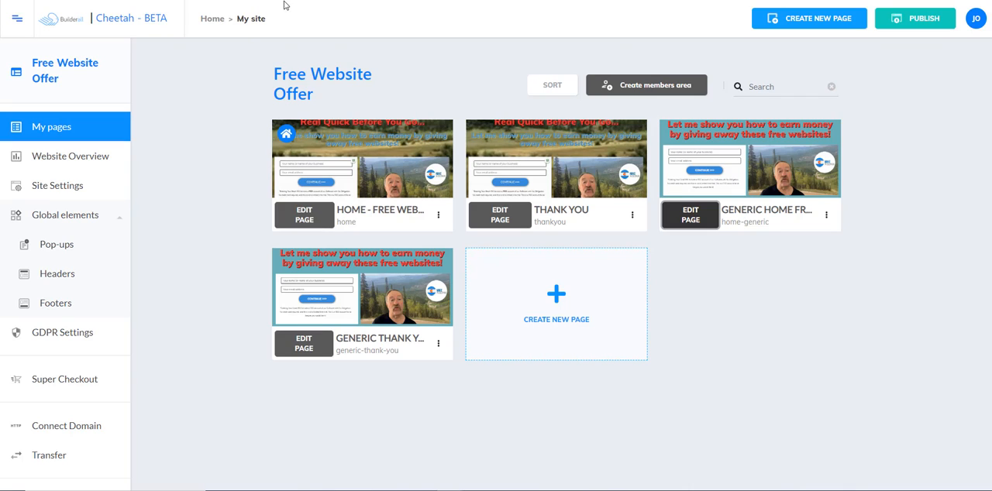
pyautogui.moveTo(457, 230)
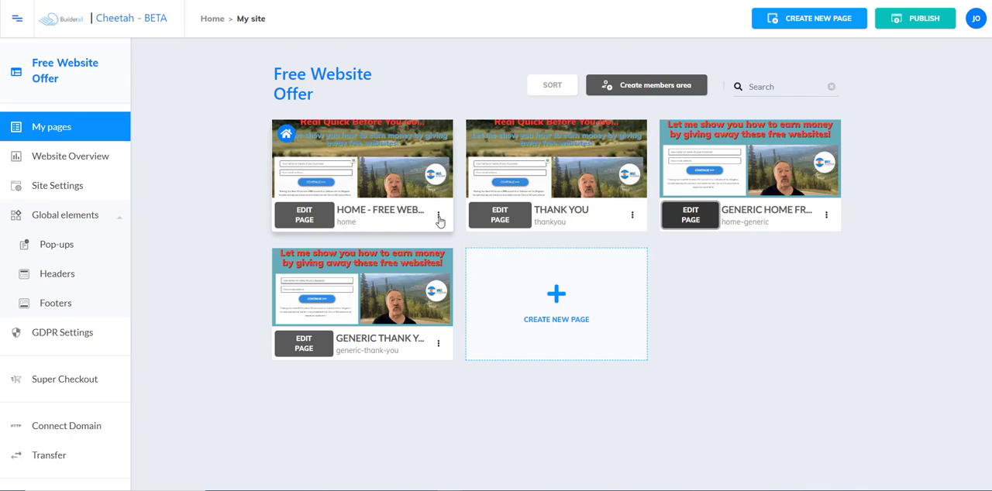
pyautogui.click(439, 214)
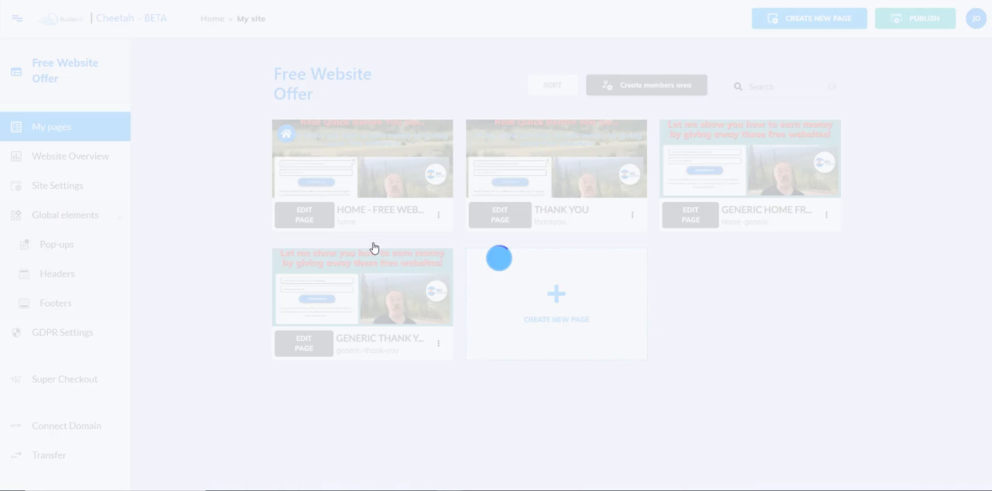
pyautogui.click(303, 214)
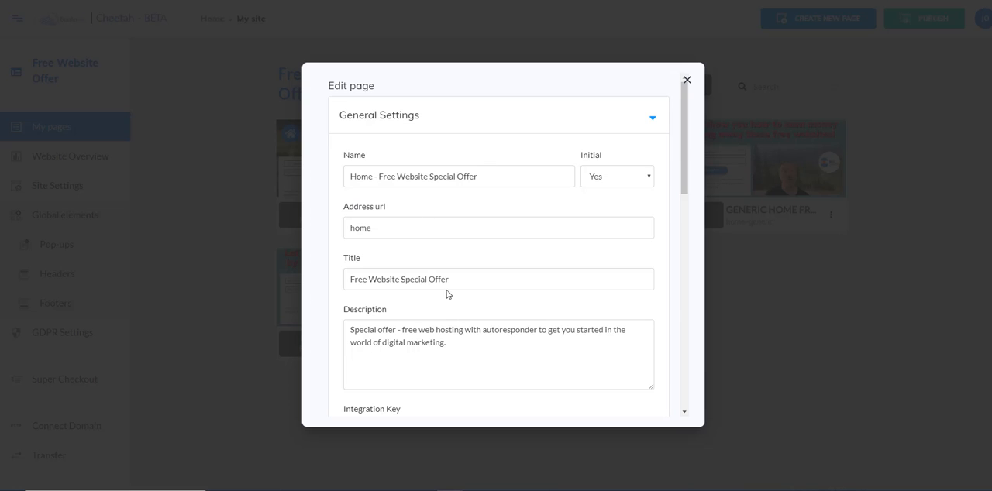
pyautogui.scroll(-3)
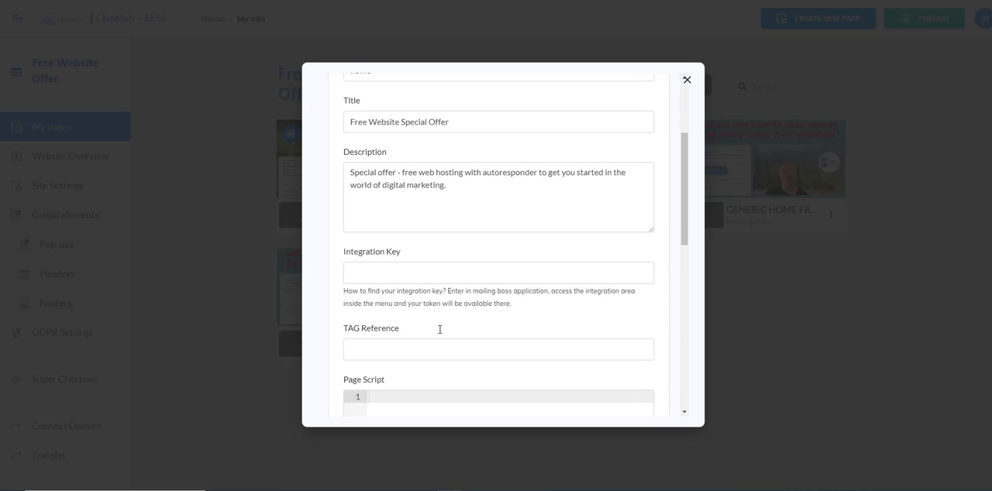
pyautogui.scroll(-3)
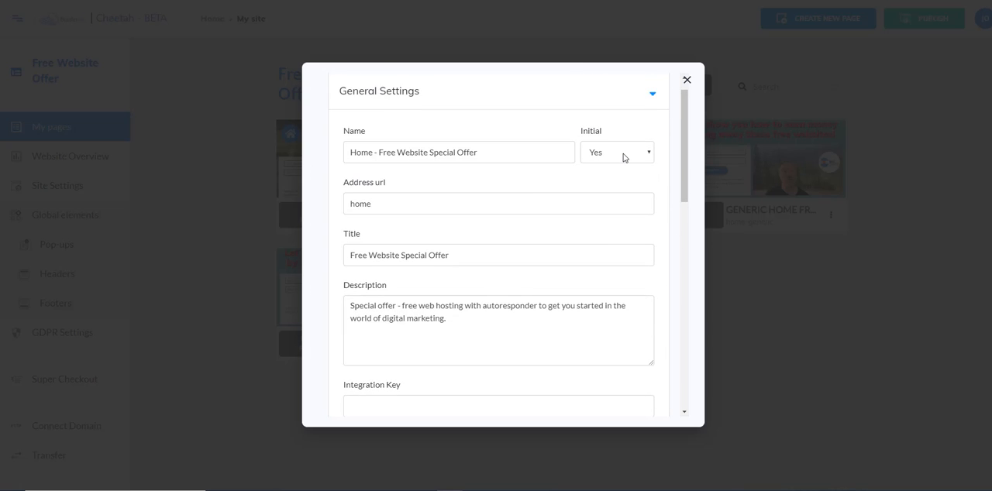
pyautogui.moveTo(686, 81)
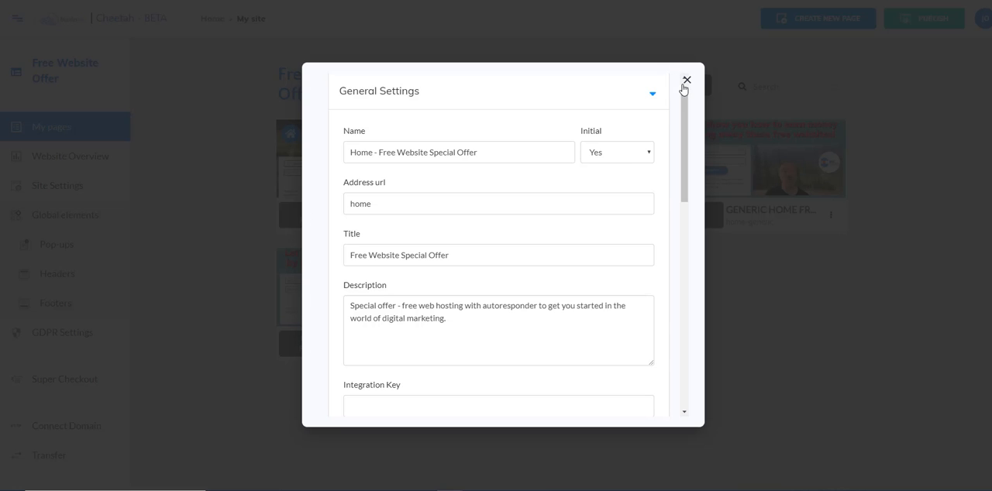
pyautogui.click(686, 81)
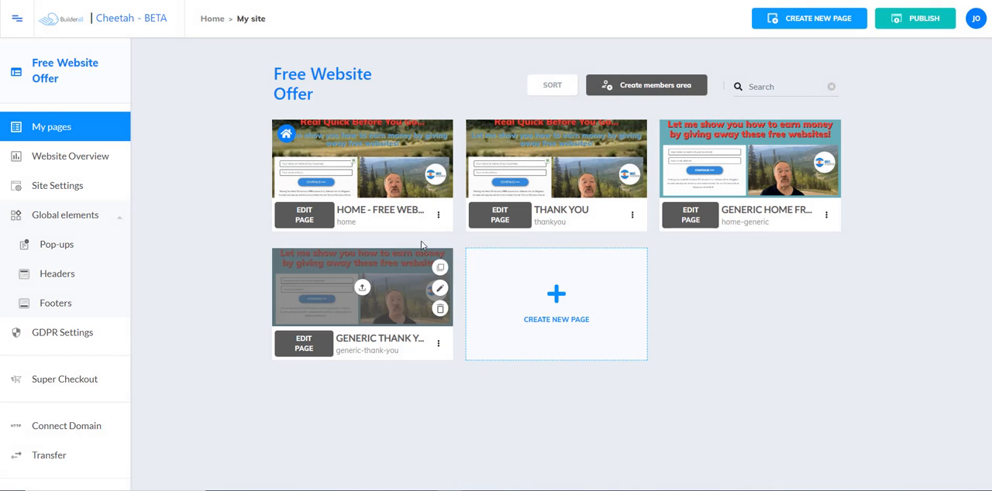
# Set Initial to Yes in the Generic Home page's settings and save it
pyautogui.click(437, 216)
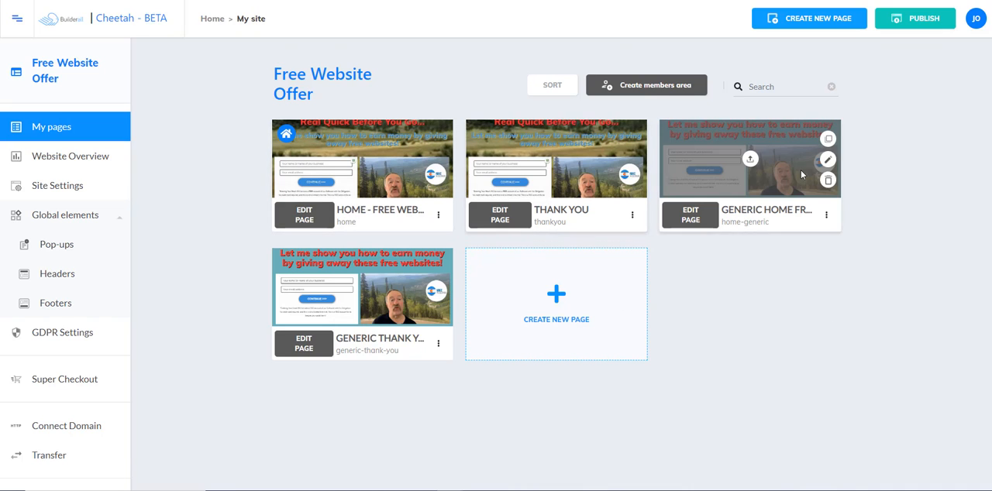
pyautogui.click(828, 214)
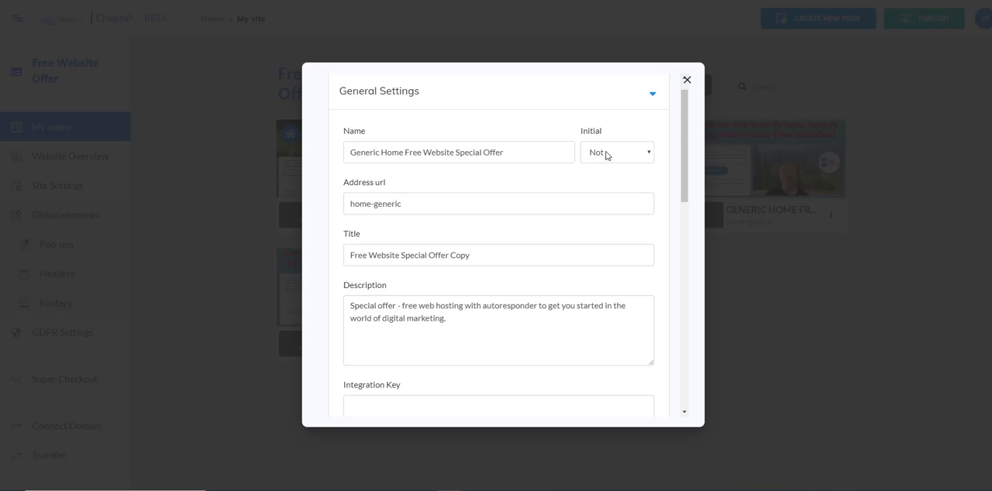
pyautogui.click(617, 151)
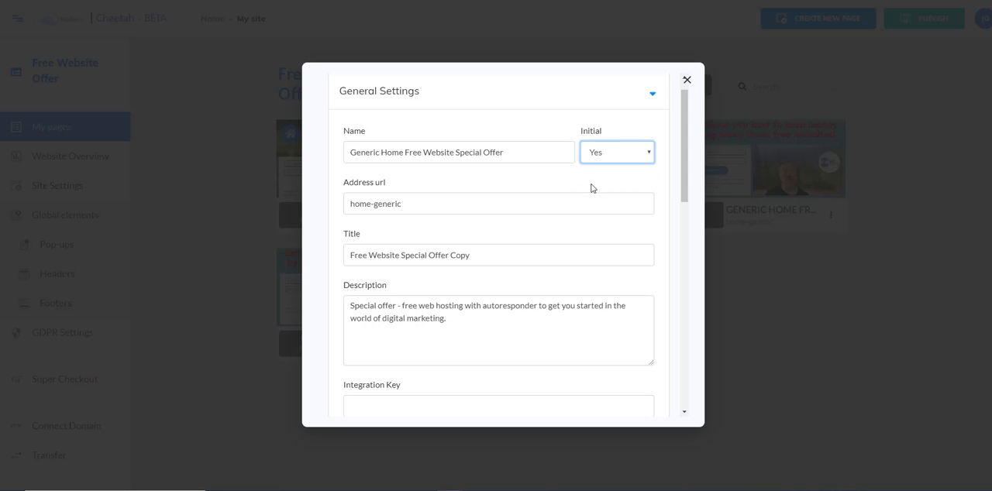
pyautogui.scroll(-3)
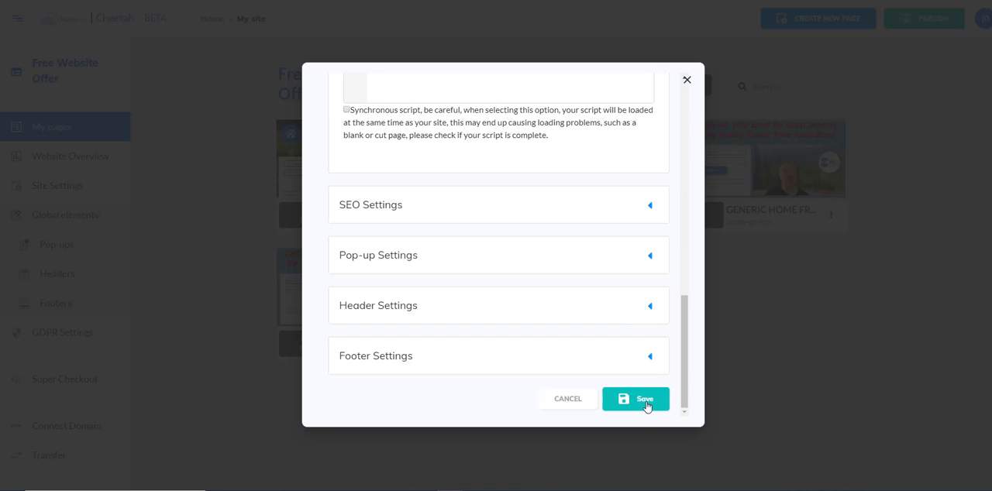
pyautogui.click(635, 400)
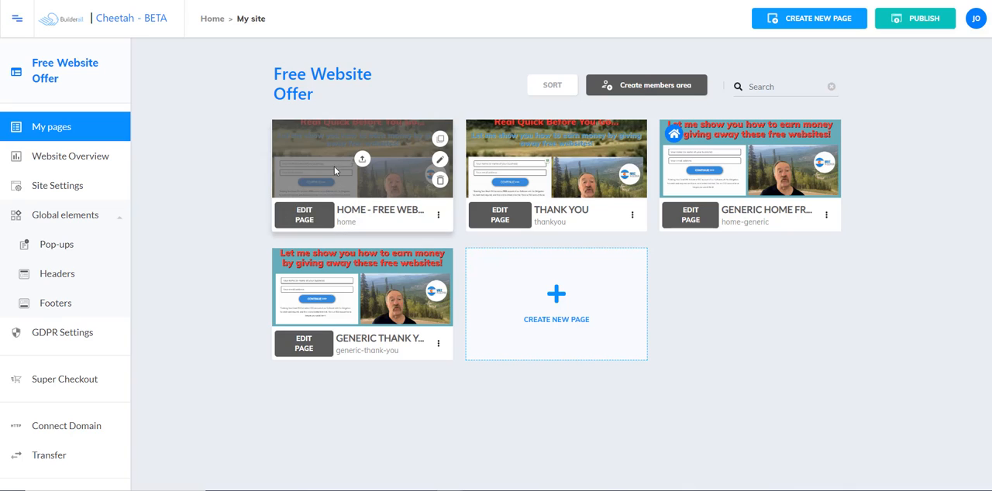
pyautogui.moveTo(287, 189)
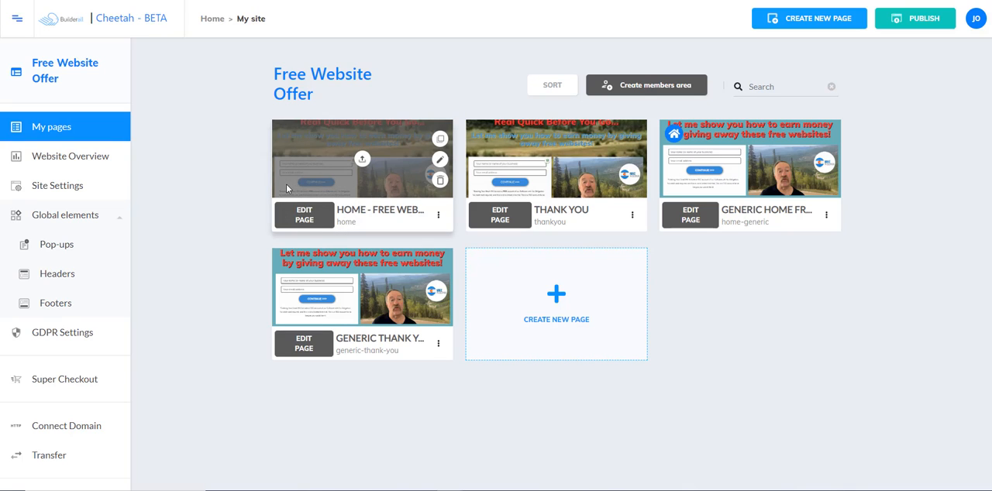
pyautogui.moveTo(282, 205)
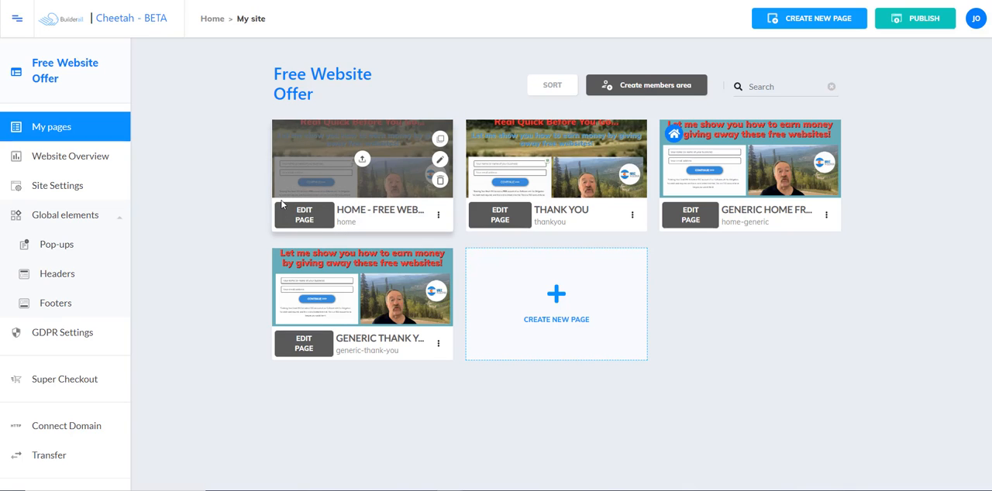